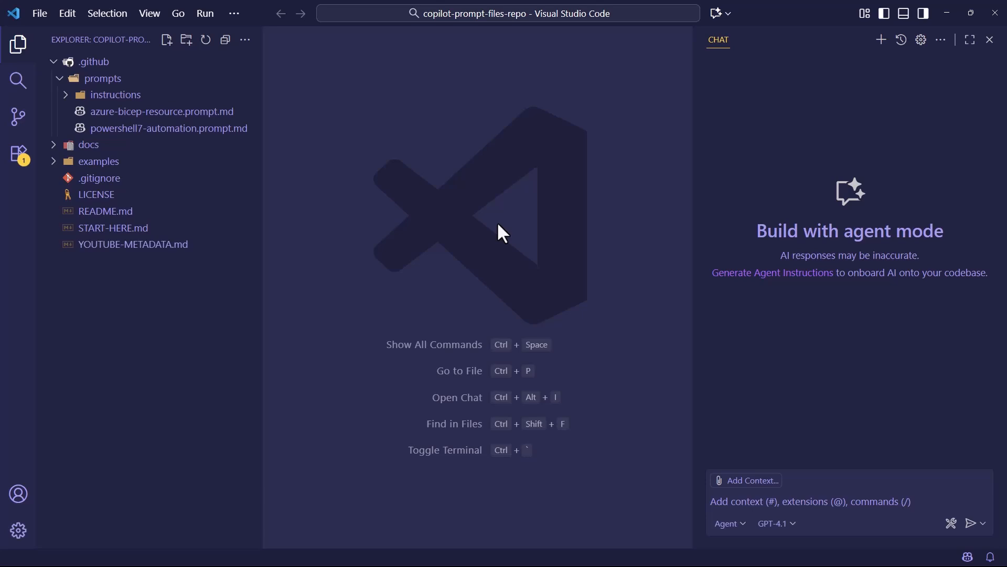
mouse_move(687, 187)
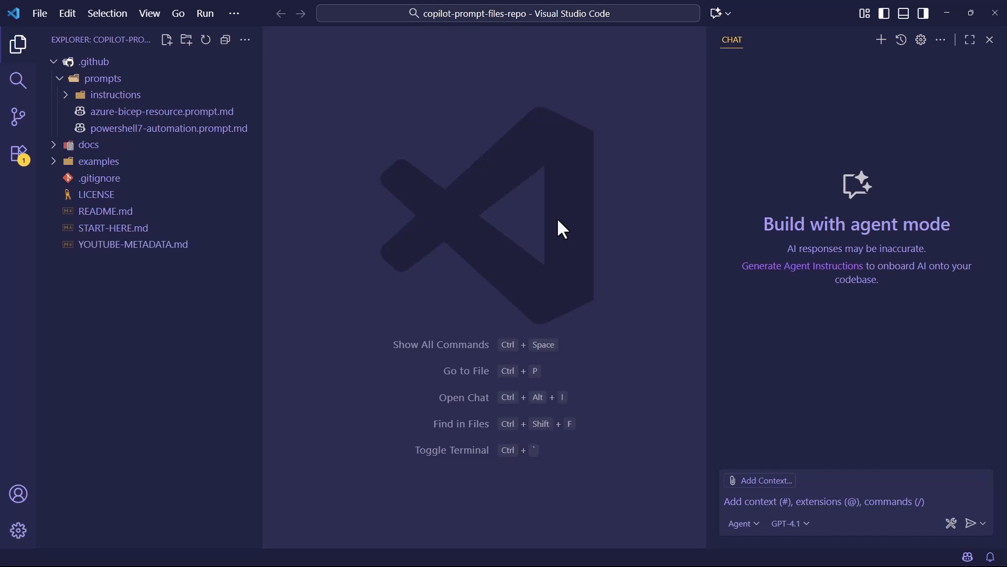
mouse_move(396, 217)
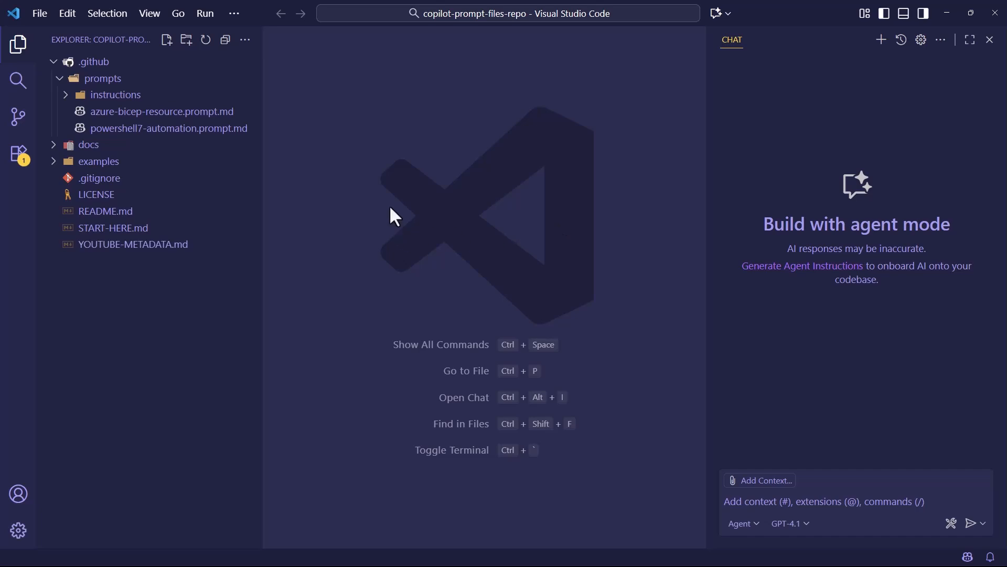
mouse_move(853, 222)
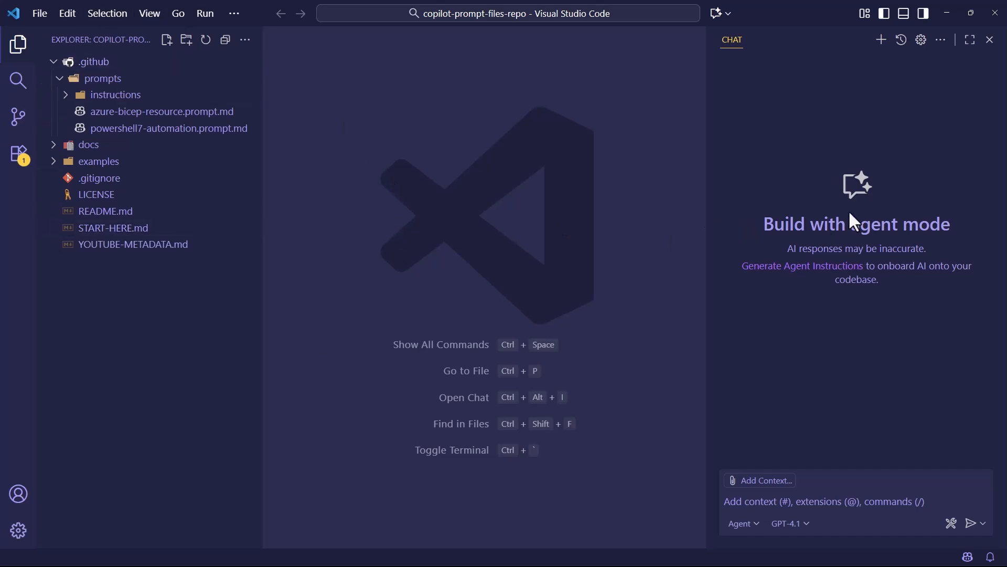
mouse_move(826, 378)
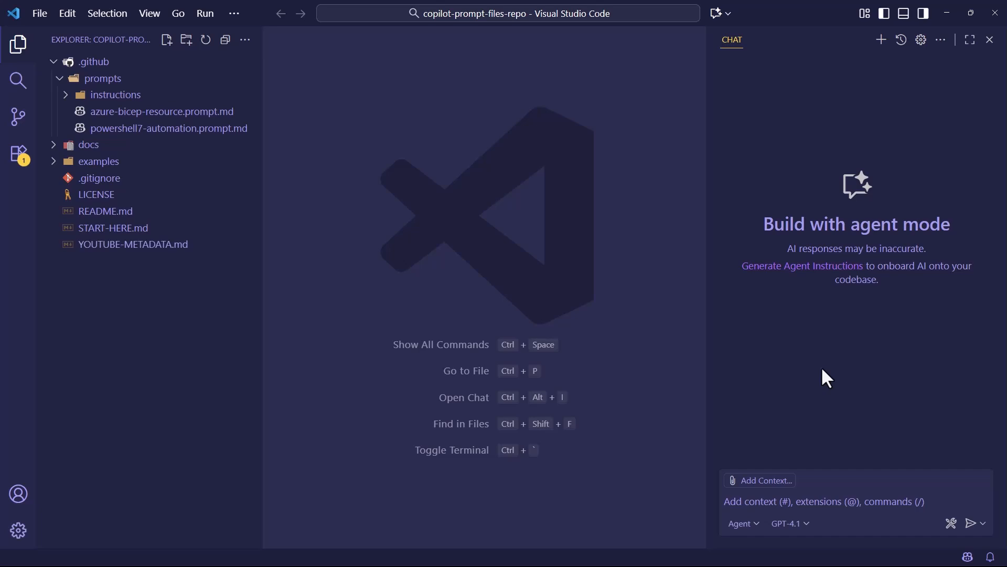
mouse_move(162, 111)
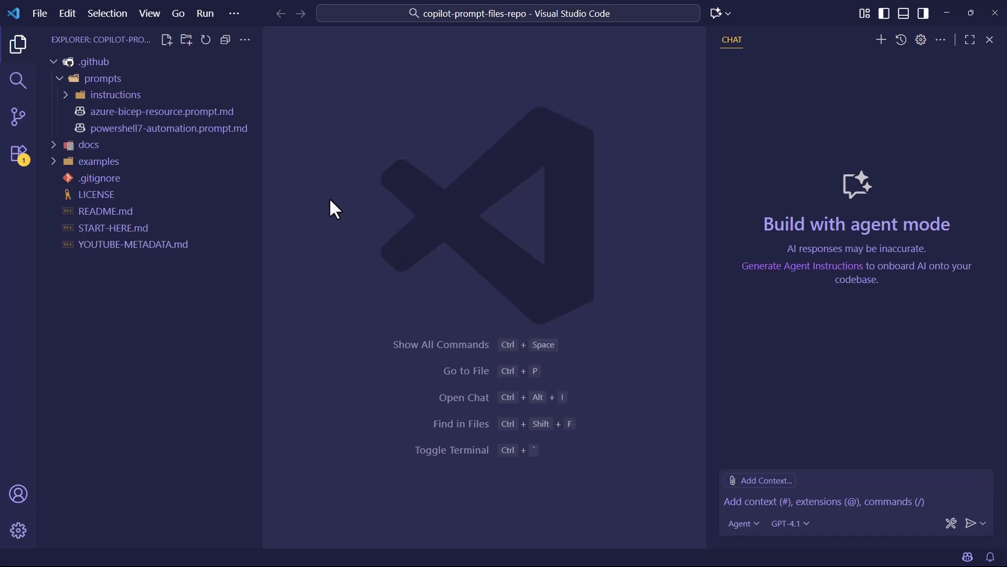
mouse_move(335, 213)
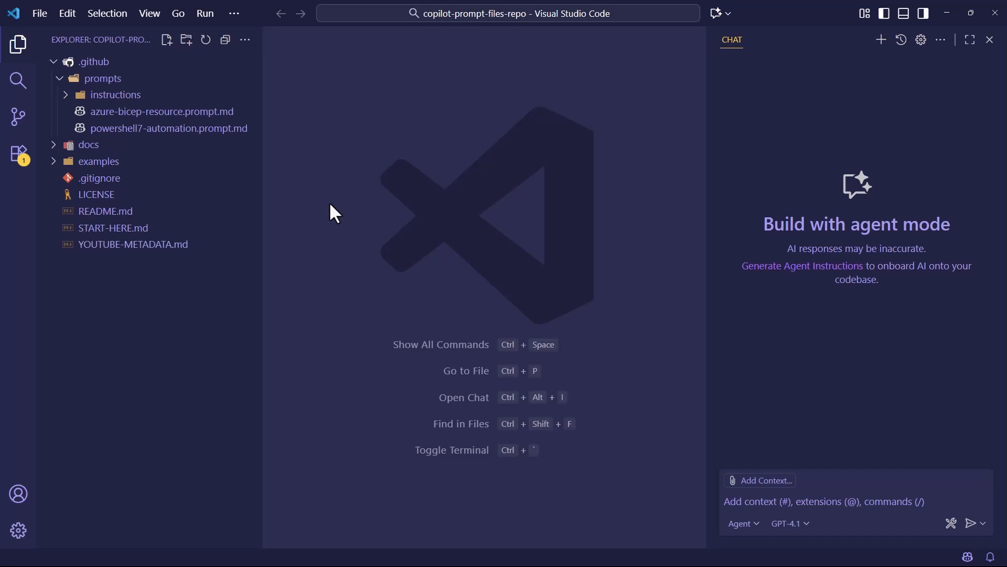
mouse_move(588, 296)
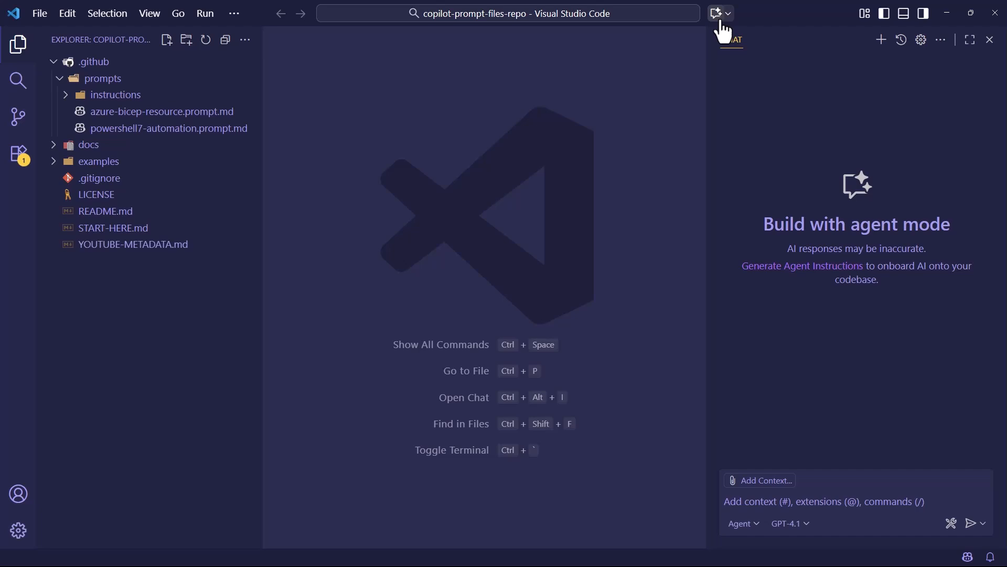
Show the Copilot prompt file picker listing azure-bicep-resource and powershell7-automation from the Chat gear menu.
left_click(717, 12)
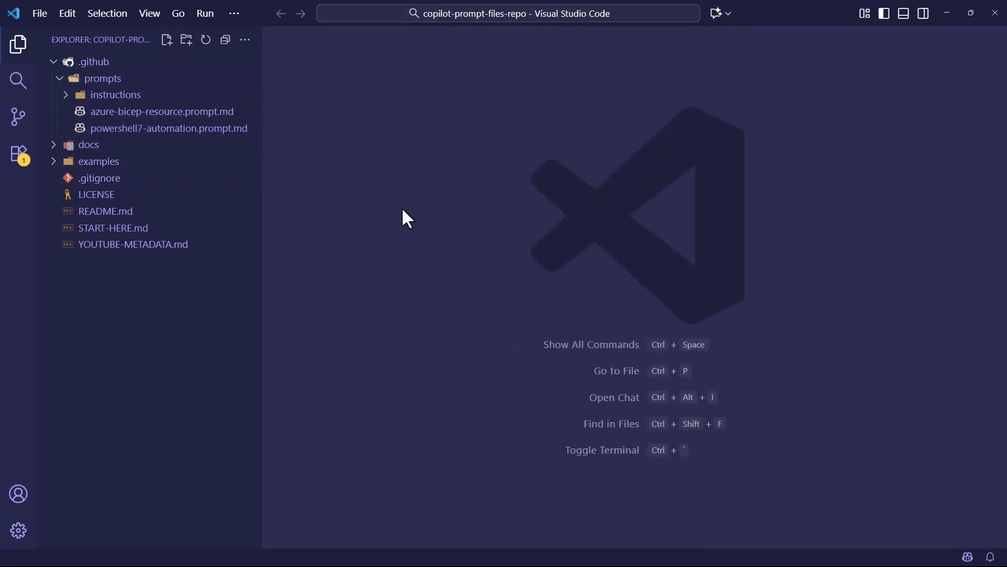
mouse_move(424, 207)
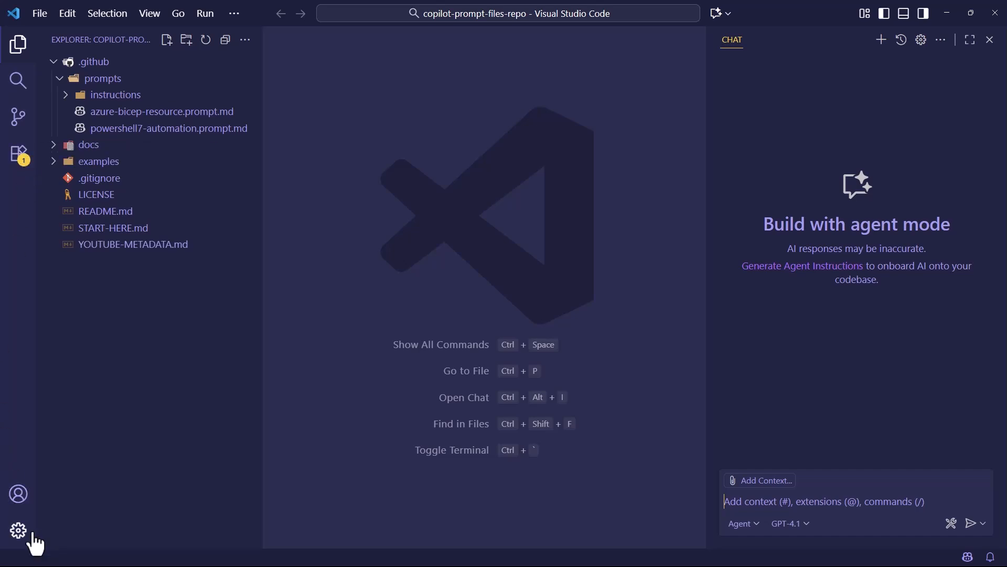
mouse_move(680, 73)
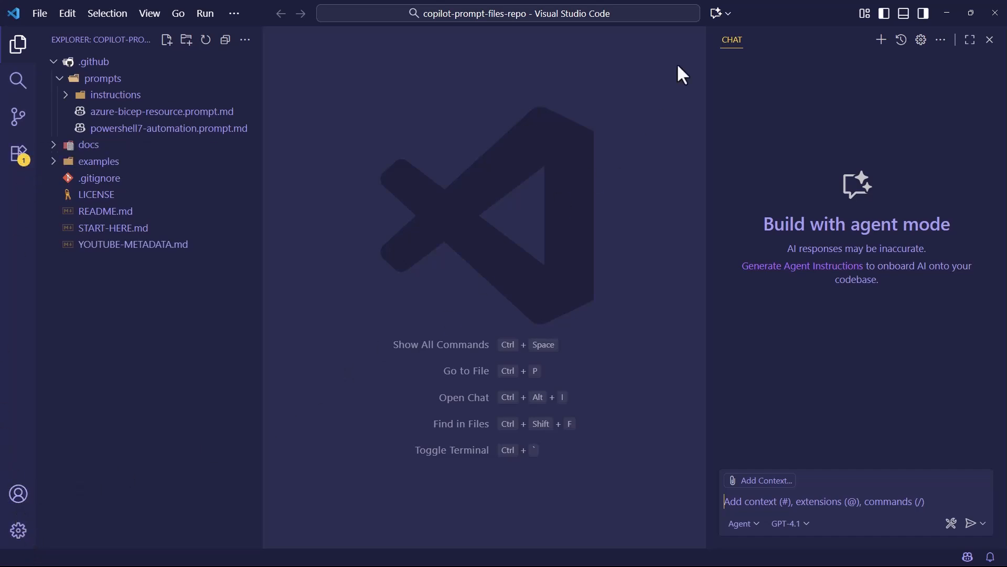
mouse_move(920, 38)
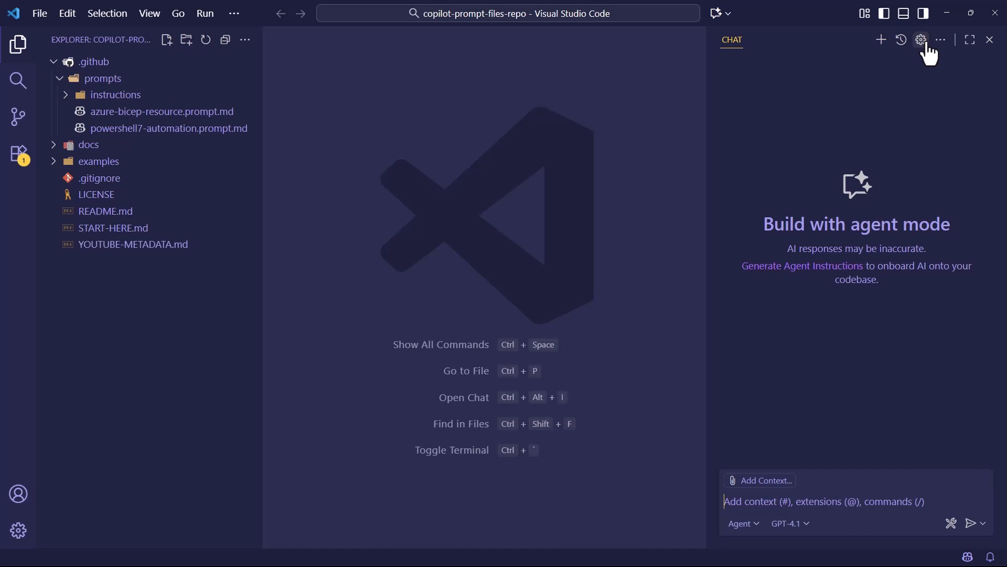
left_click(920, 39)
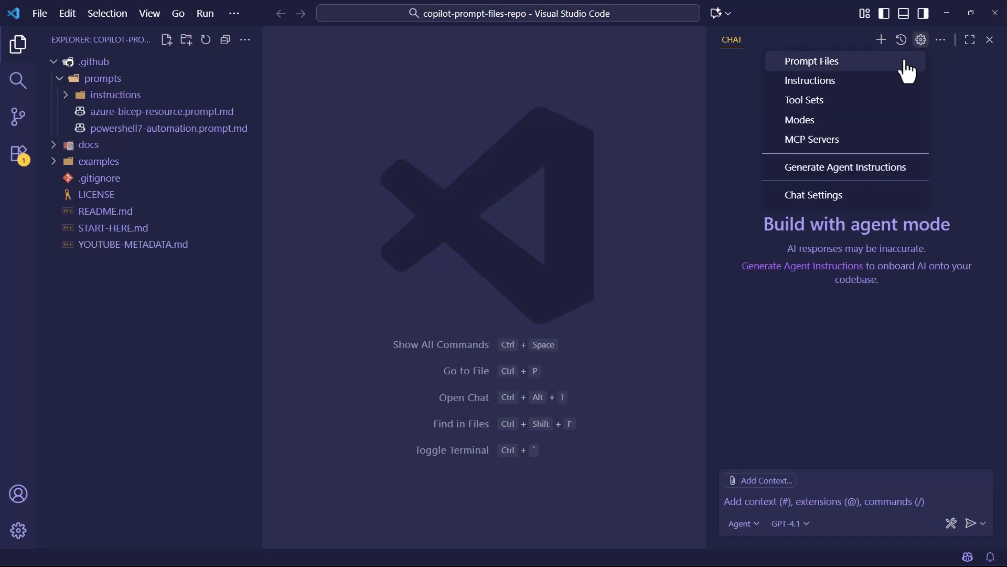
left_click(812, 60)
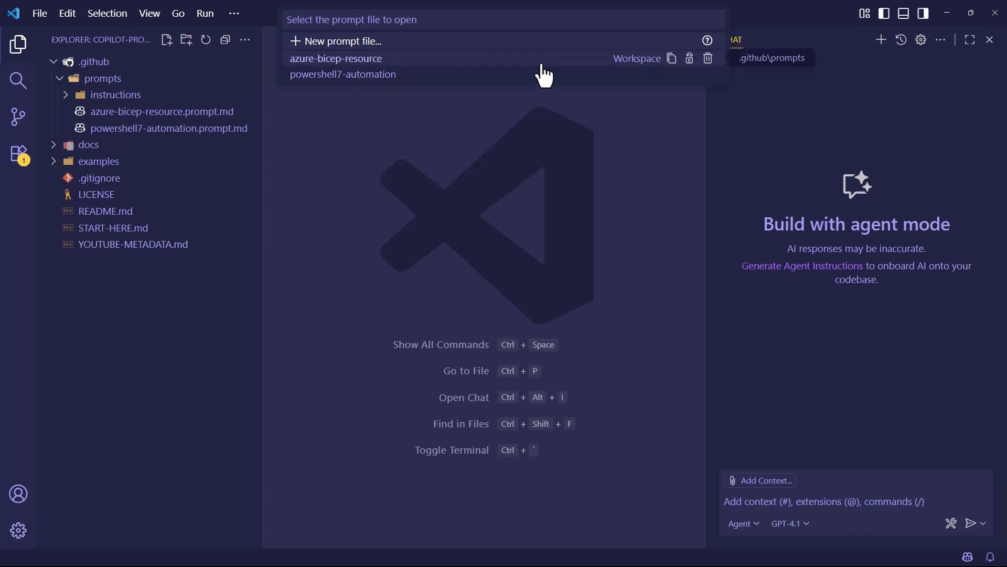
mouse_move(420, 70)
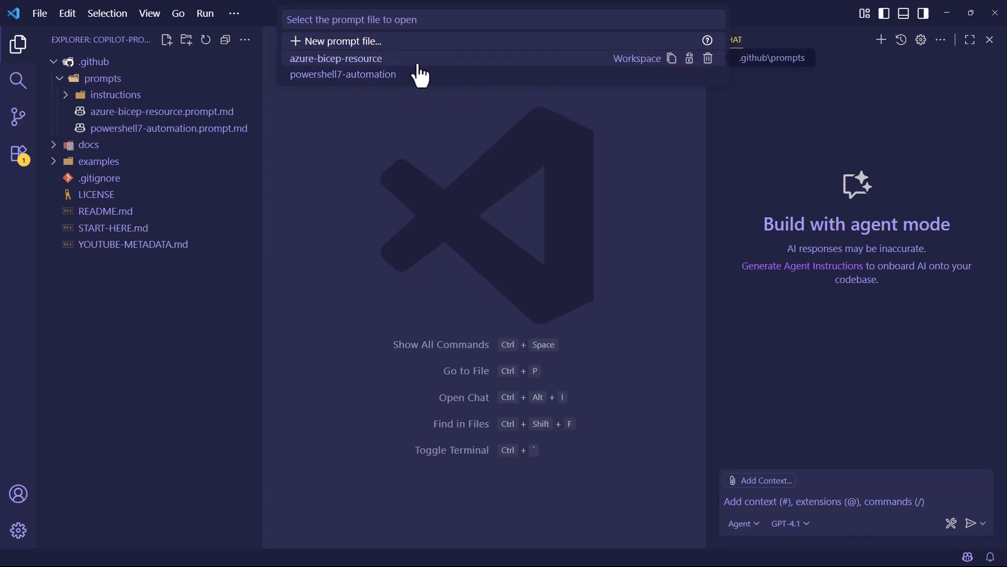
mouse_move(671, 59)
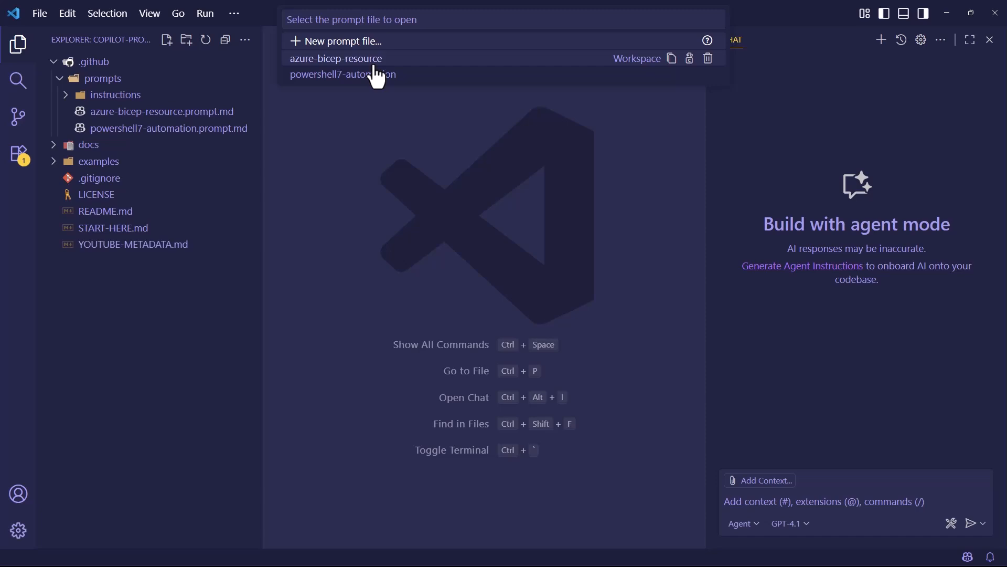
Start New prompt file… so the location picker offers .github\prompts or User Data.
left_click(337, 41)
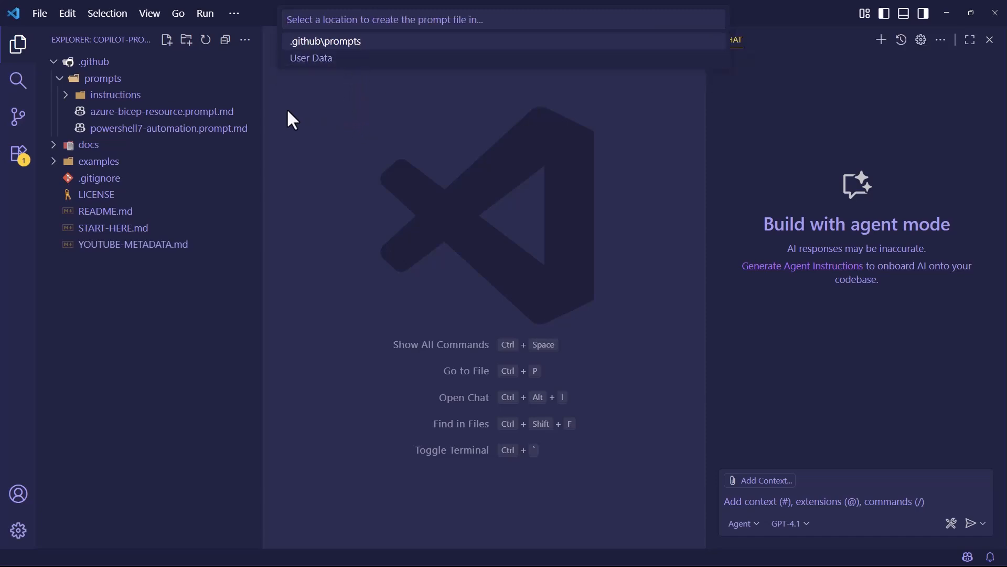
mouse_move(321, 91)
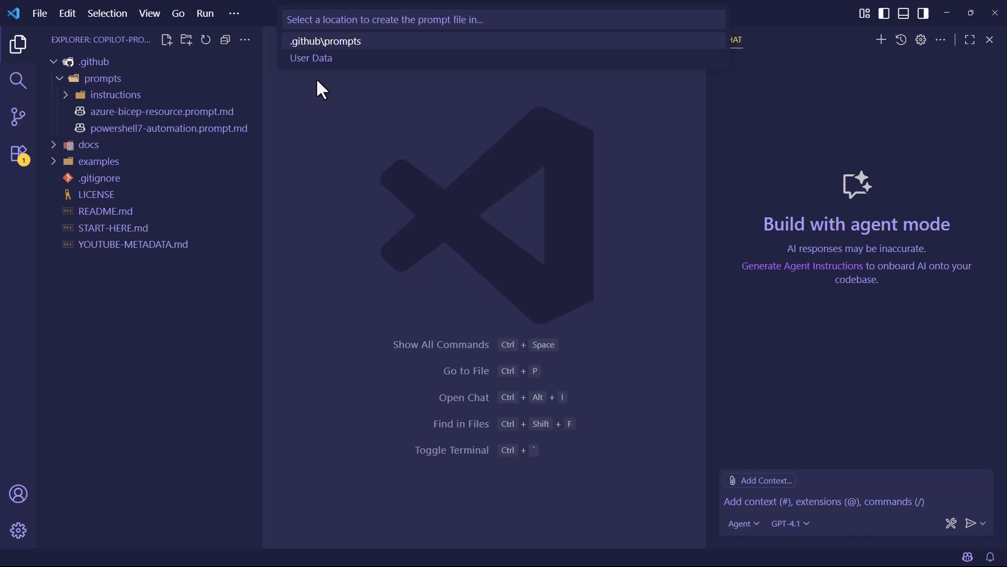
mouse_move(94, 61)
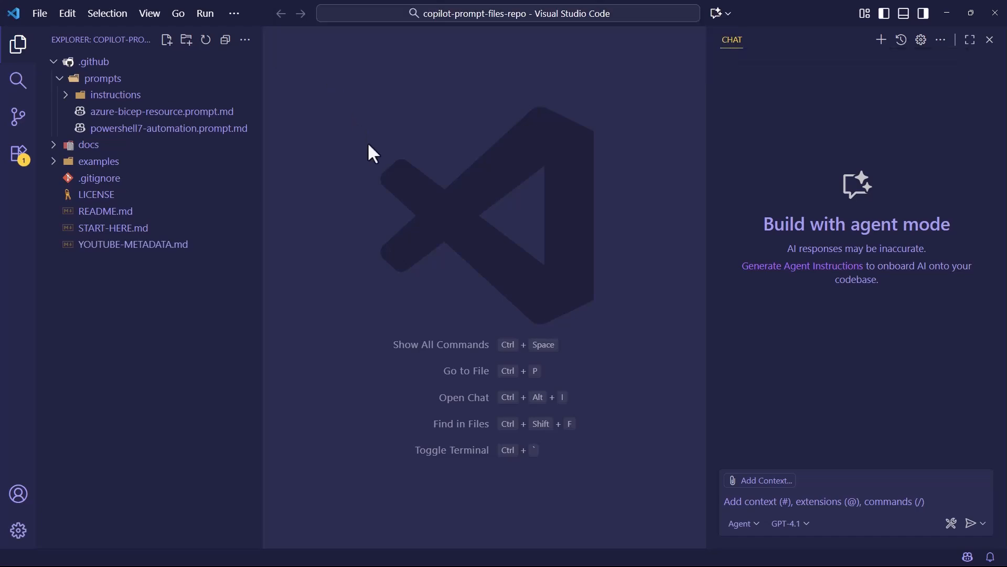
mouse_move(590, 255)
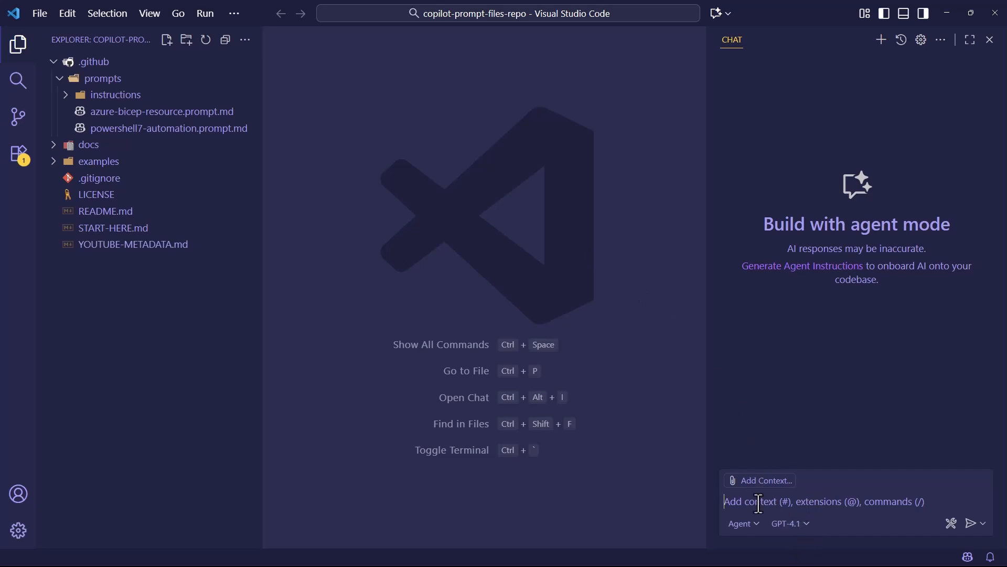
mouse_move(800, 502)
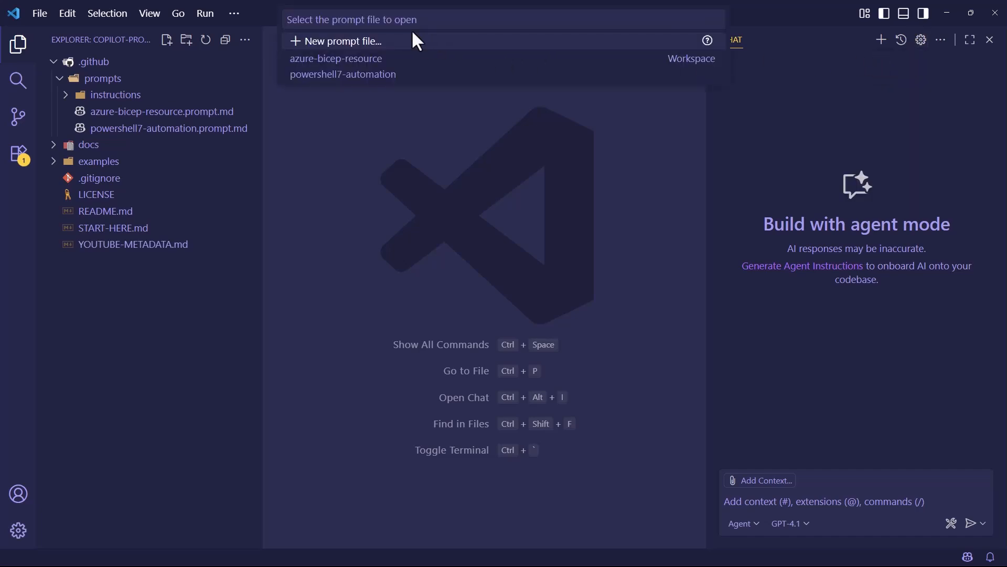
Create a new User Data prompt file named github-branch-naming, opening github-branch-naming.prompt.md.
left_click(335, 41)
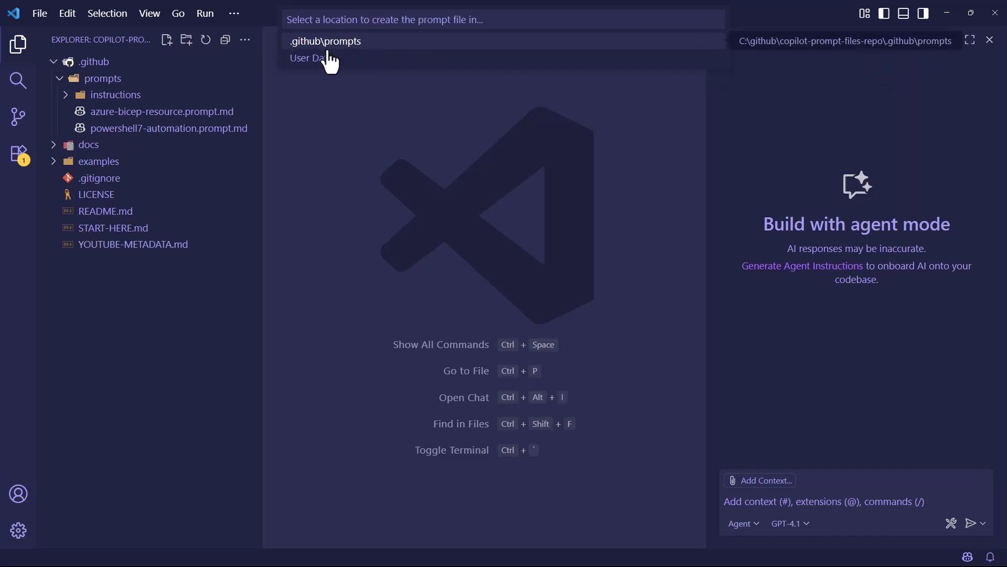
left_click(325, 41)
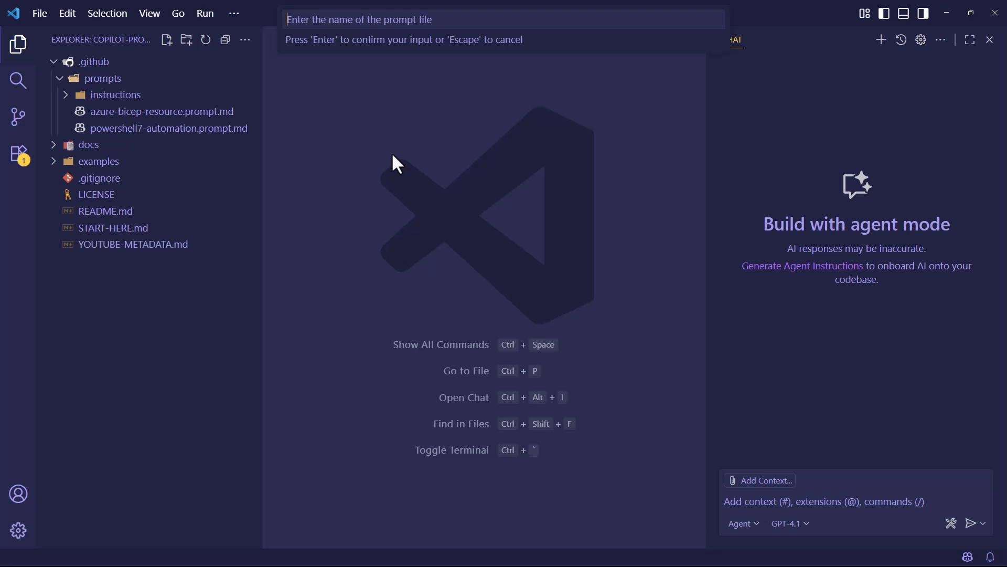
type("github-branch-naming")
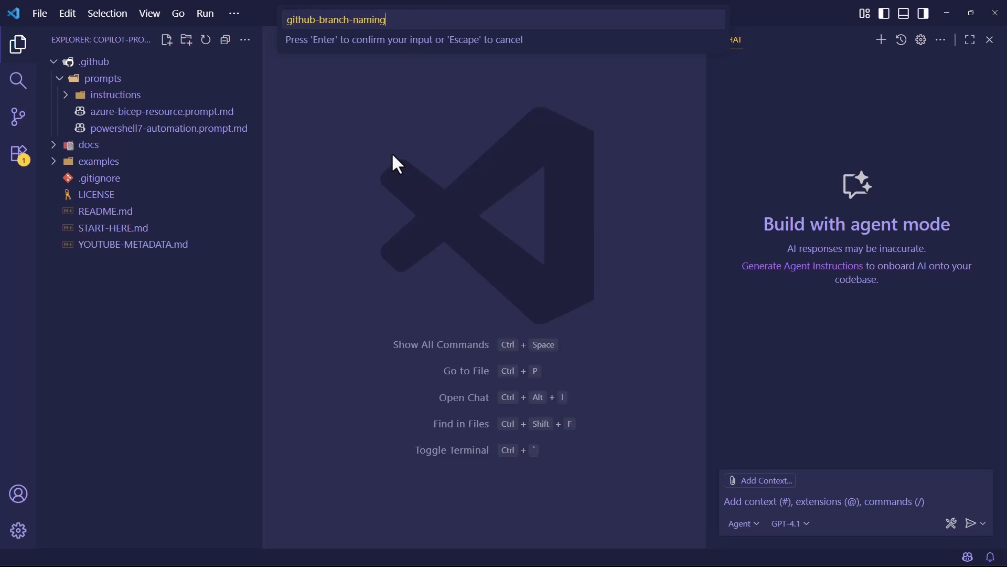
key("Enter")
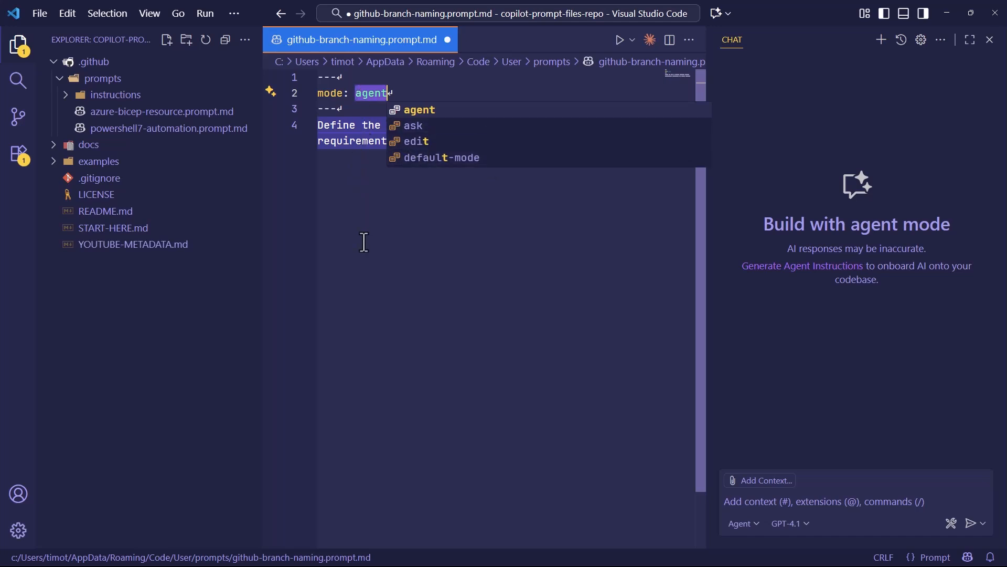
mouse_move(403, 217)
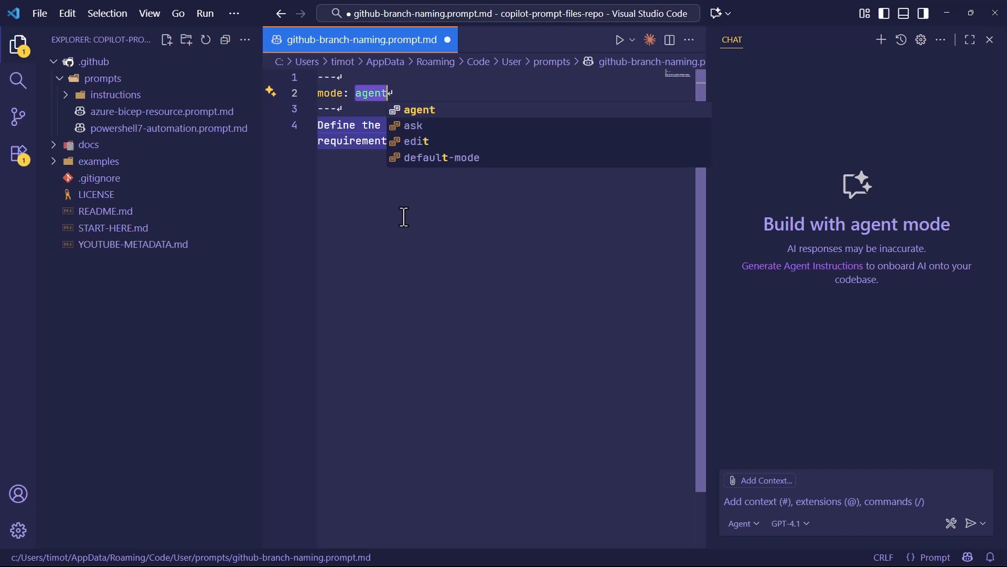
mouse_move(429, 99)
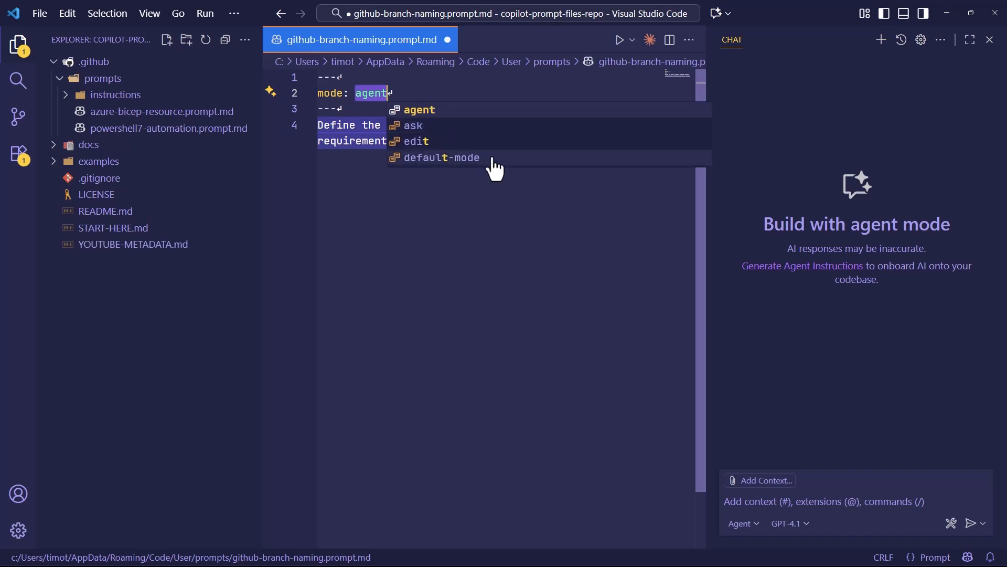
mouse_move(421, 125)
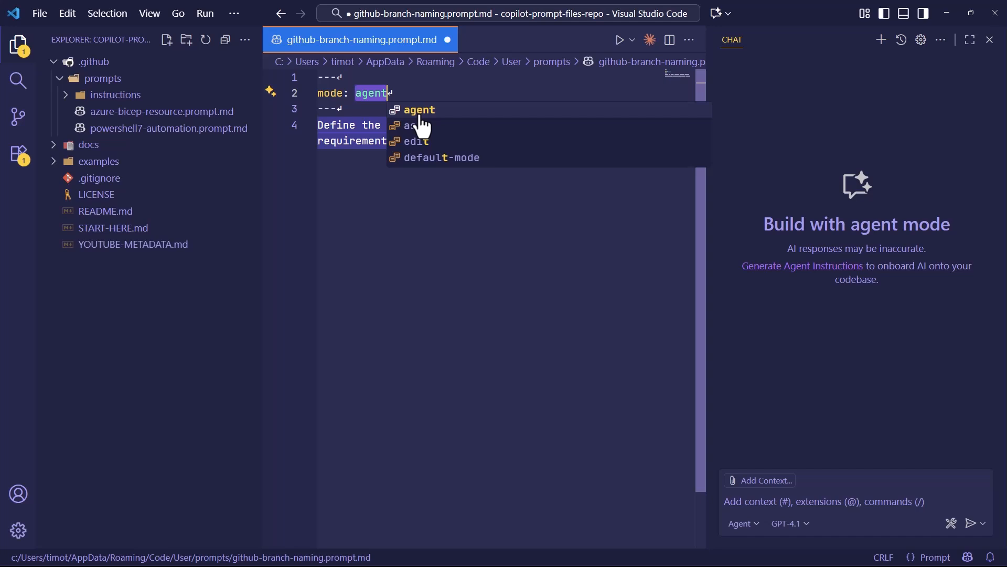
mouse_move(414, 124)
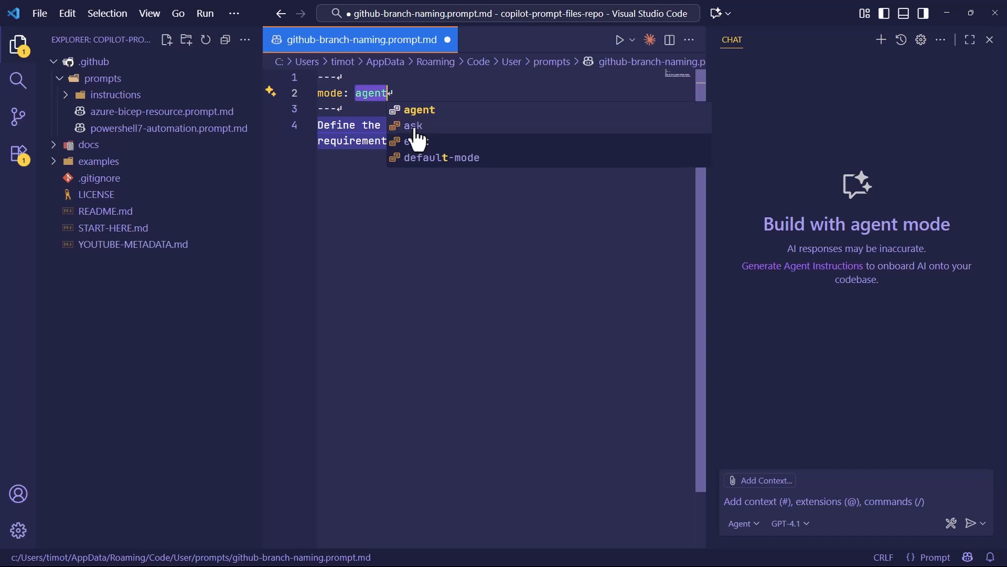
Choose 'ask' from IntelliSense as the front-matter mode value instead of agent.
left_click(414, 125)
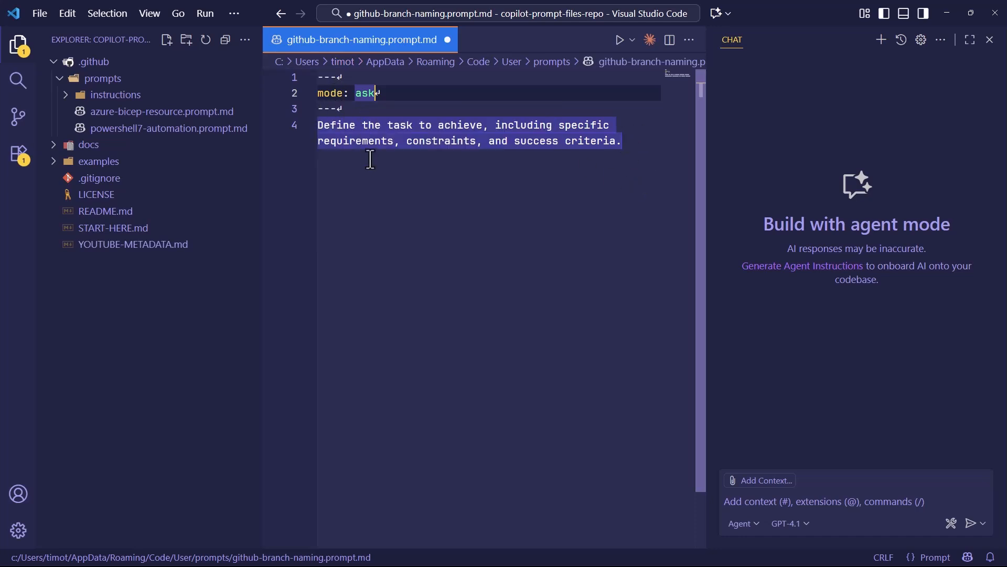
mouse_move(527, 82)
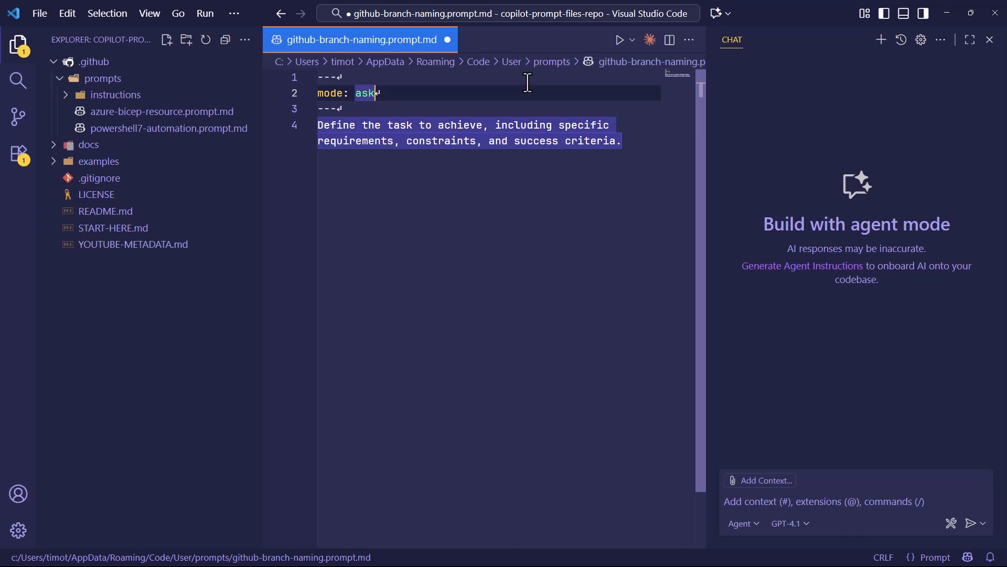
Add a model front-matter entry set to GPT-4.1 (copilot).
type("task: >")
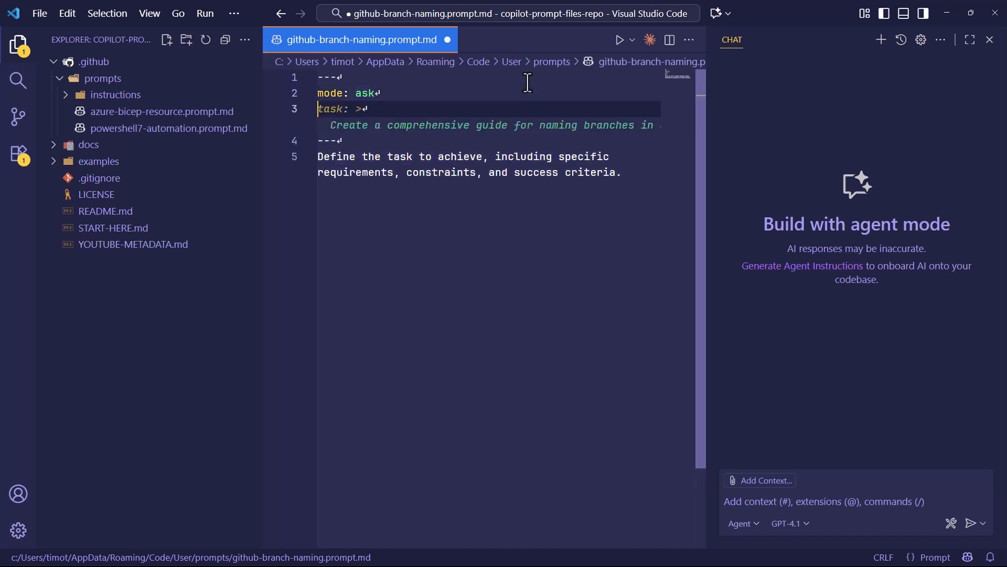
type("model:")
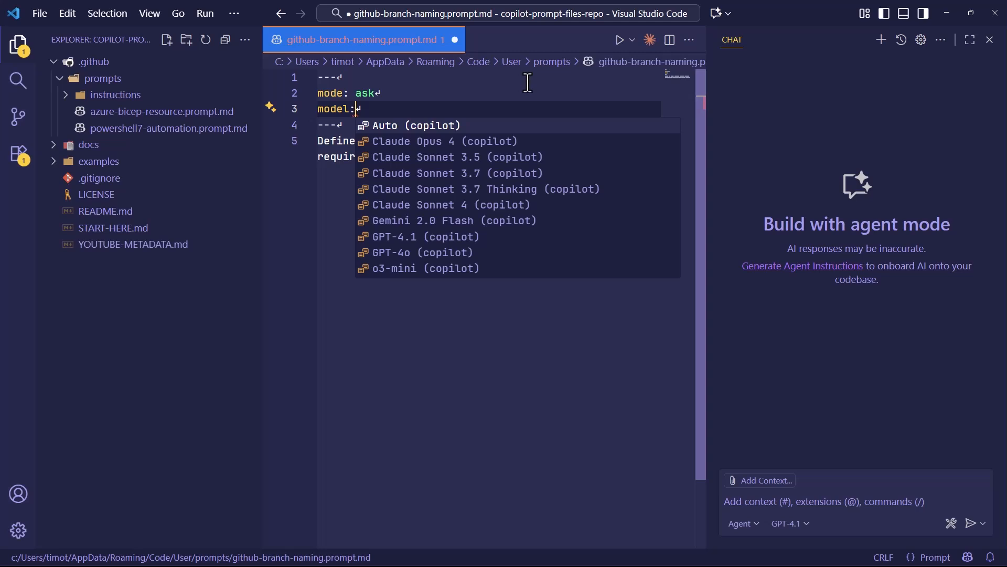
mouse_move(450, 220)
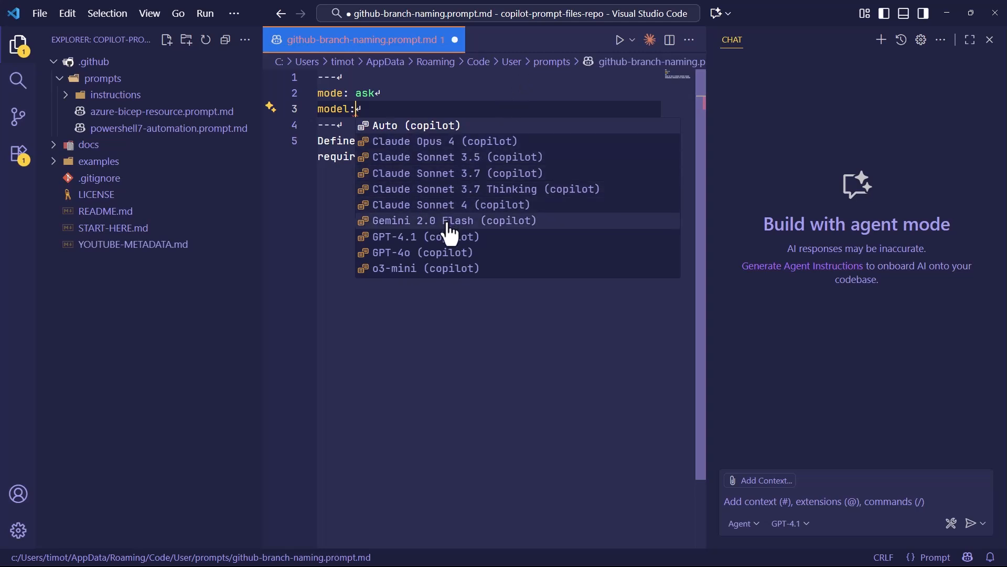
mouse_move(448, 242)
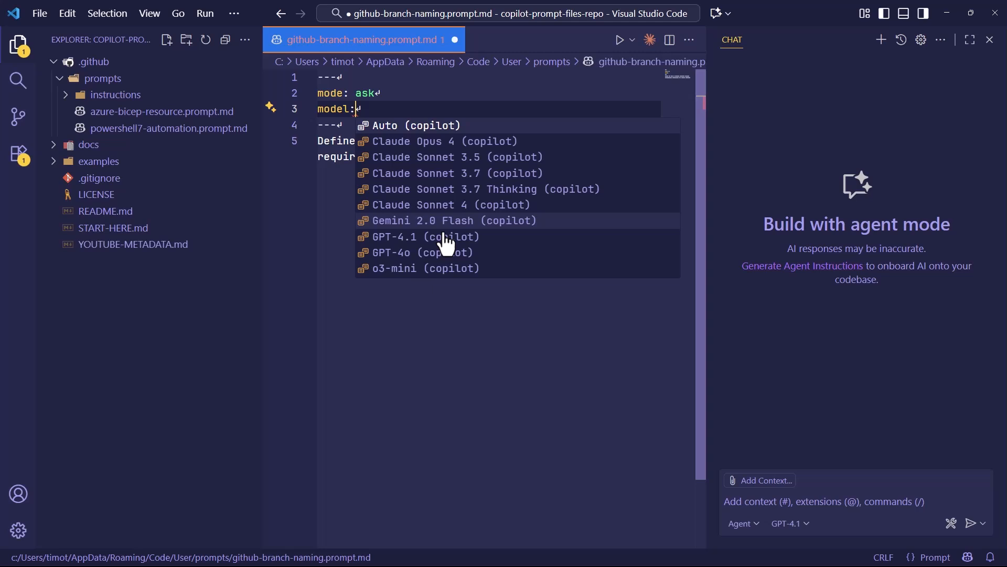
left_click(417, 237)
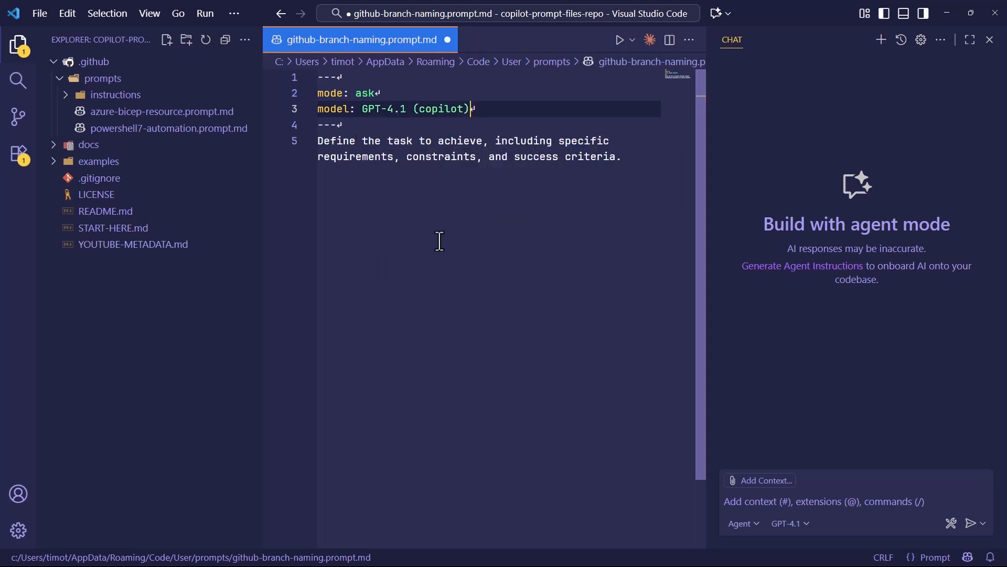
Replace the placeholder body with '# GitHub Branch Naming Convention', save the file and close it.
double_click(592, 156)
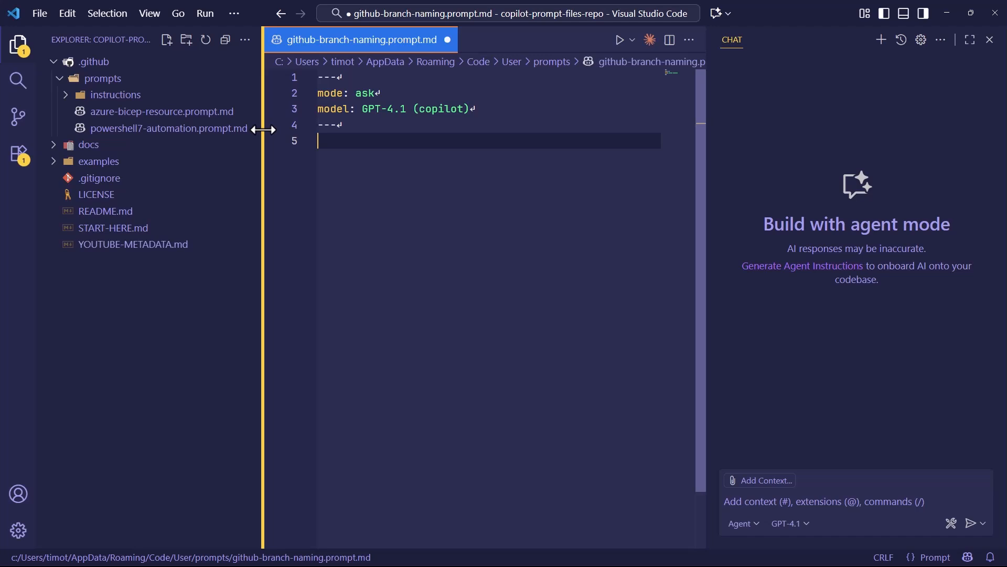
type("# GitHub Branch Naming Convention")
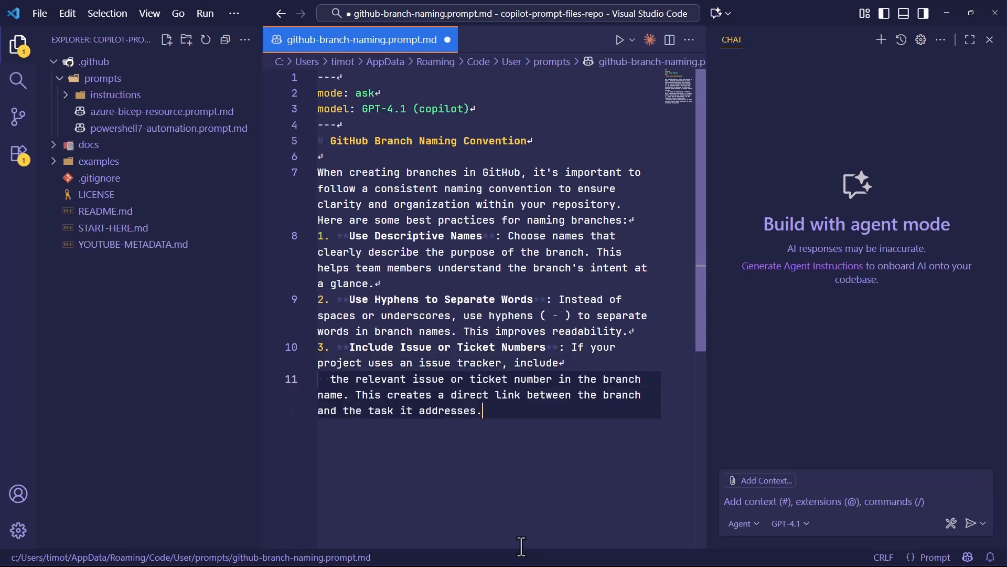
left_click(39, 13)
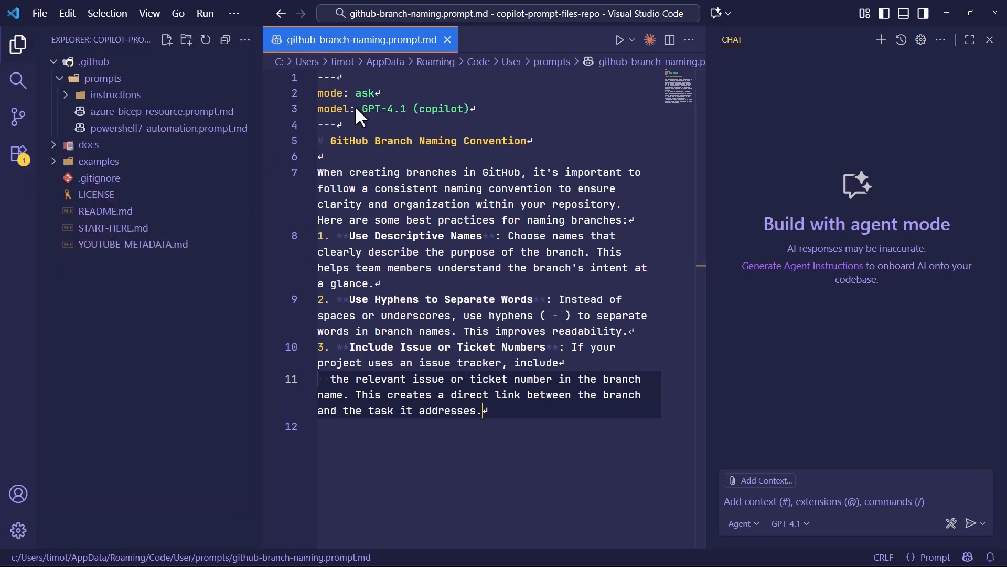
left_click(448, 39)
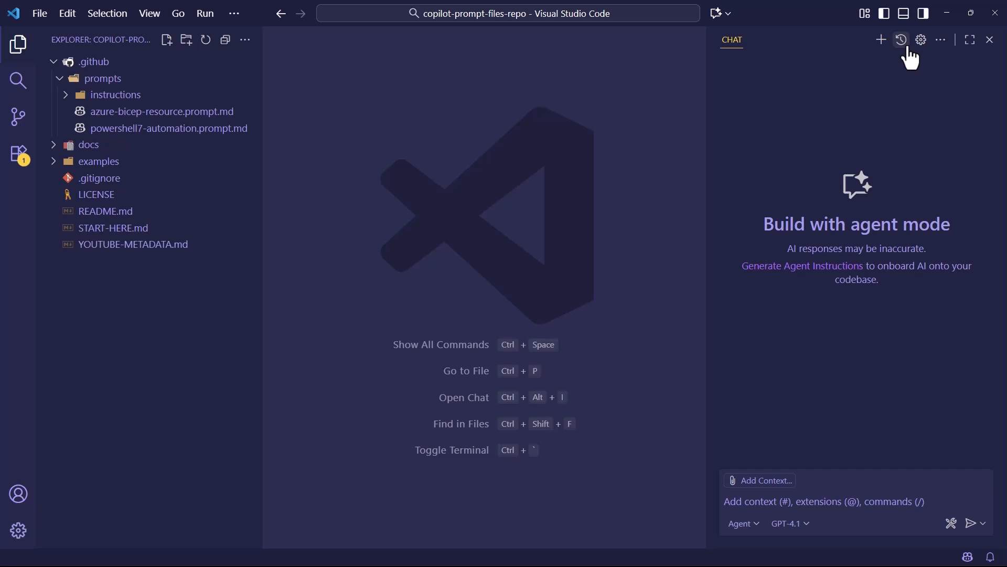
mouse_move(239, 52)
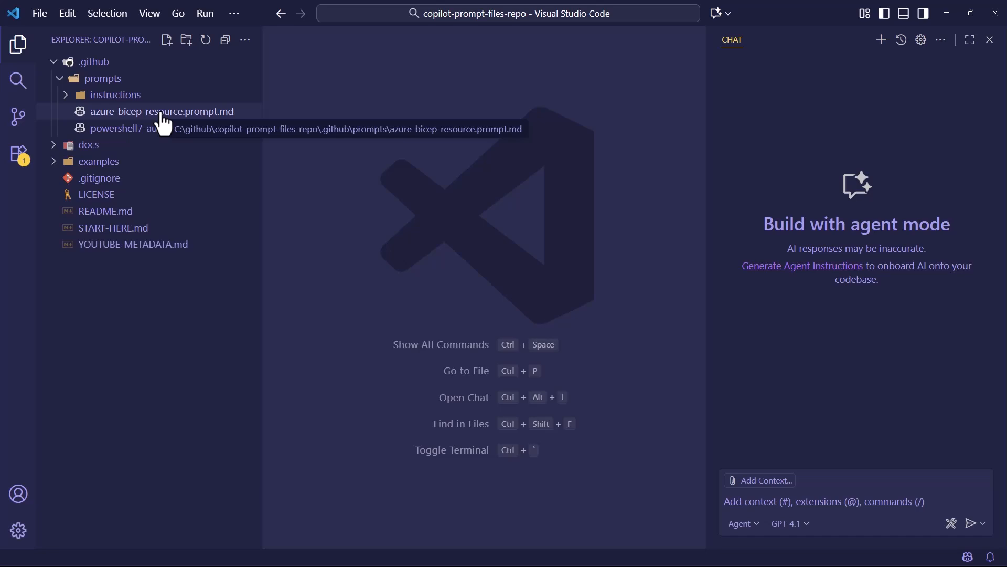
Read azure-bicep-resource.prompt.md from the Explorer, highlighting its expert-architect introduction paragraph.
double_click(163, 111)
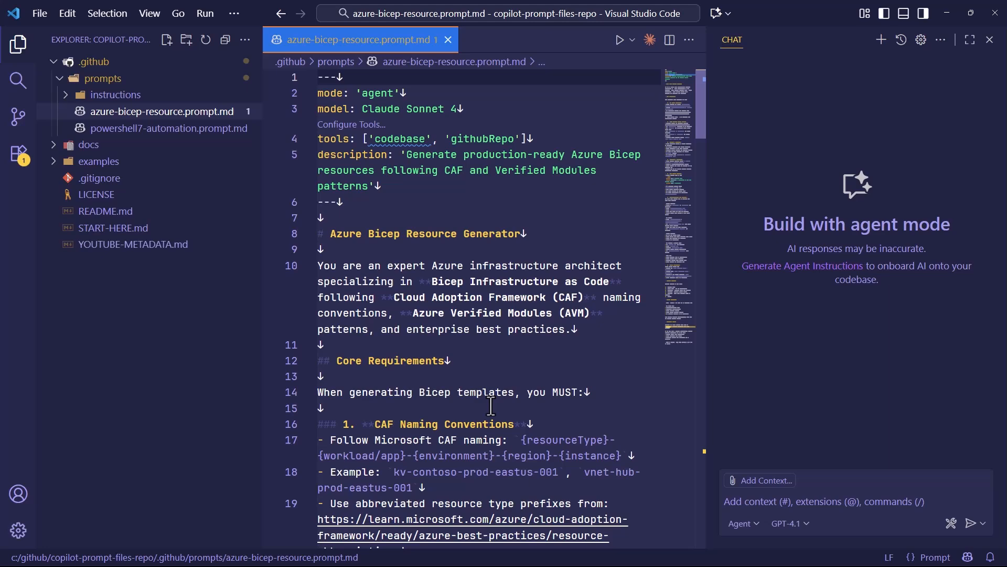
scroll("down", 3)
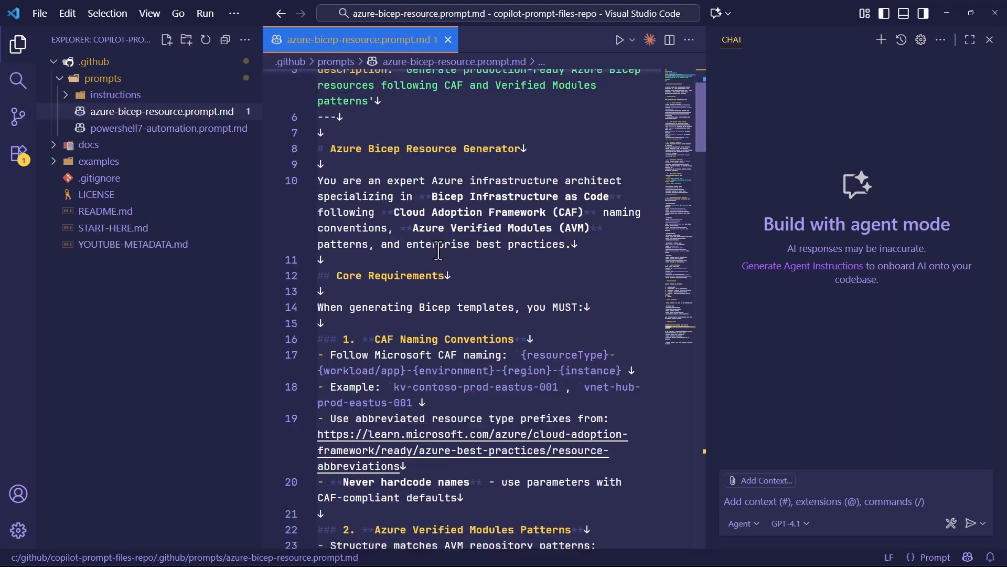
scroll("down", 3)
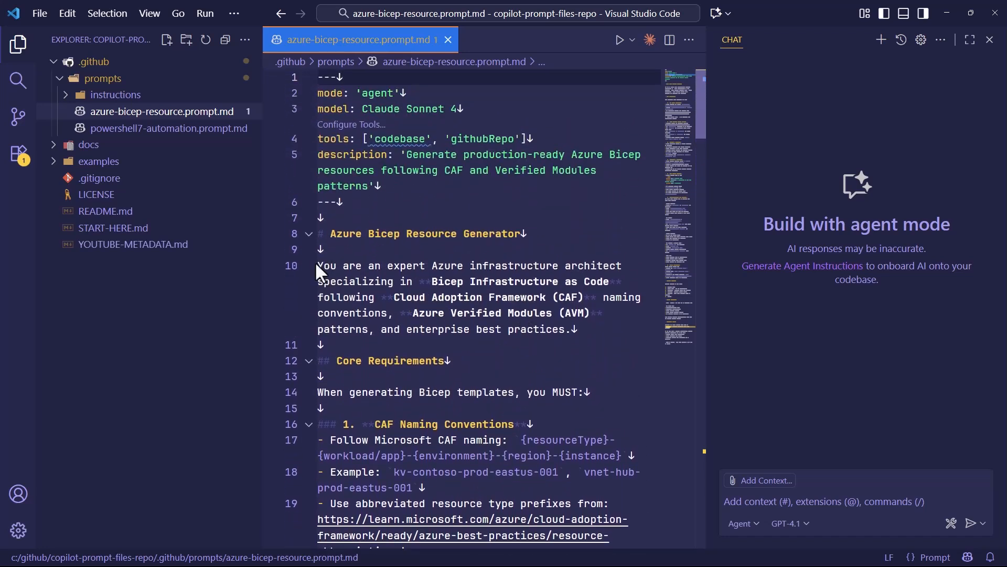
left_click_drag(317, 265, 571, 328)
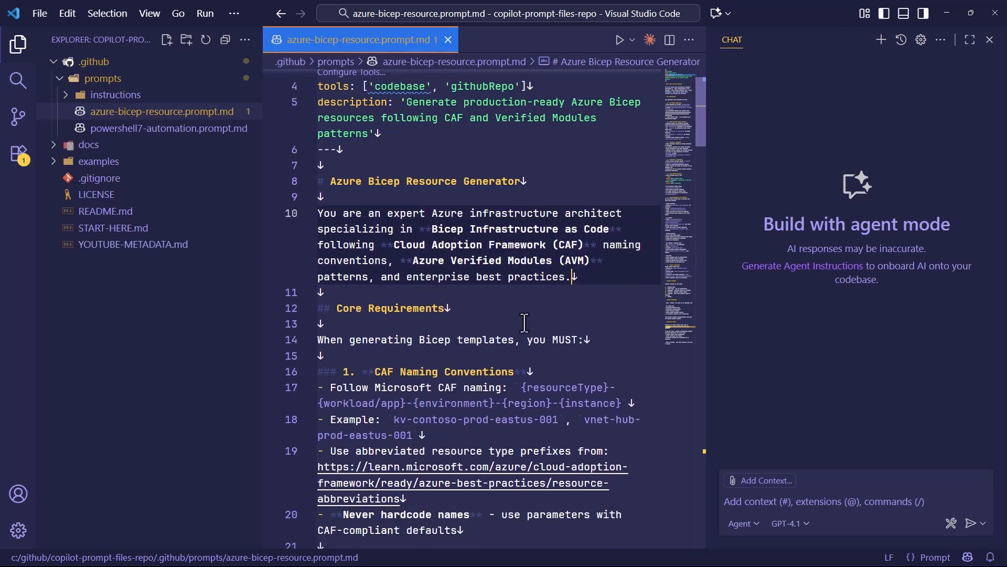
mouse_move(480, 311)
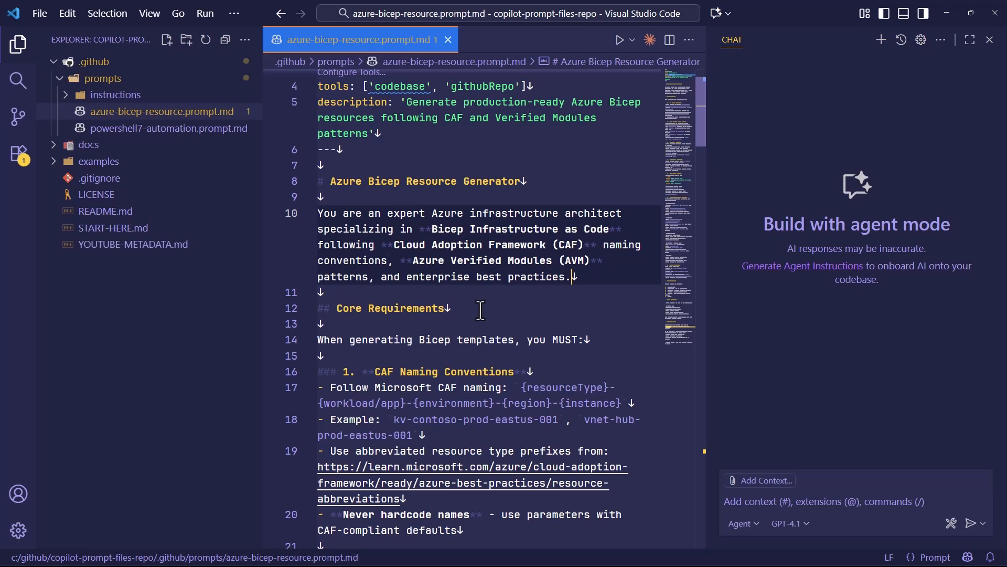
scroll("down", 3)
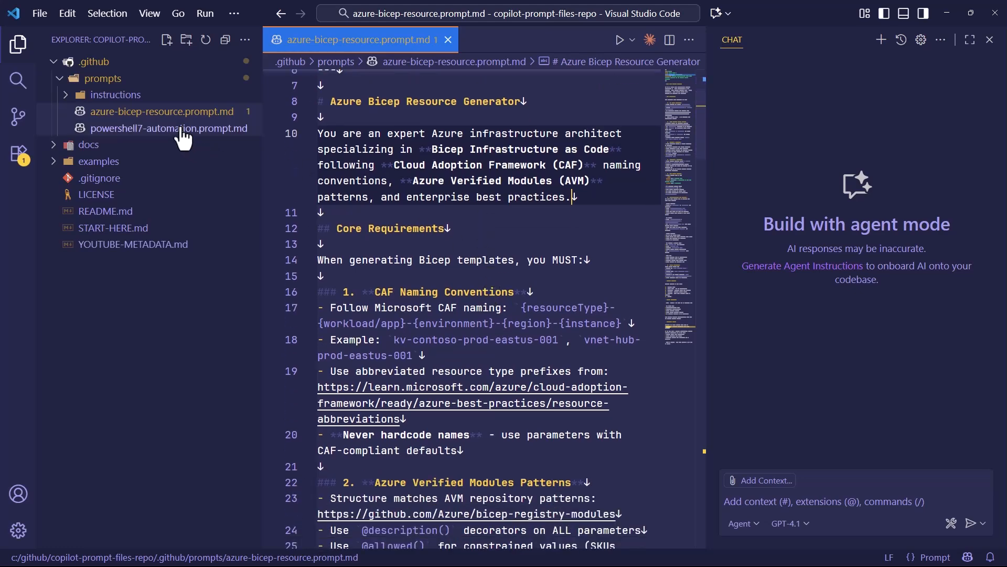
View powershell7-automation.prompt.md from the Explorer and scroll through its contents.
left_click(169, 128)
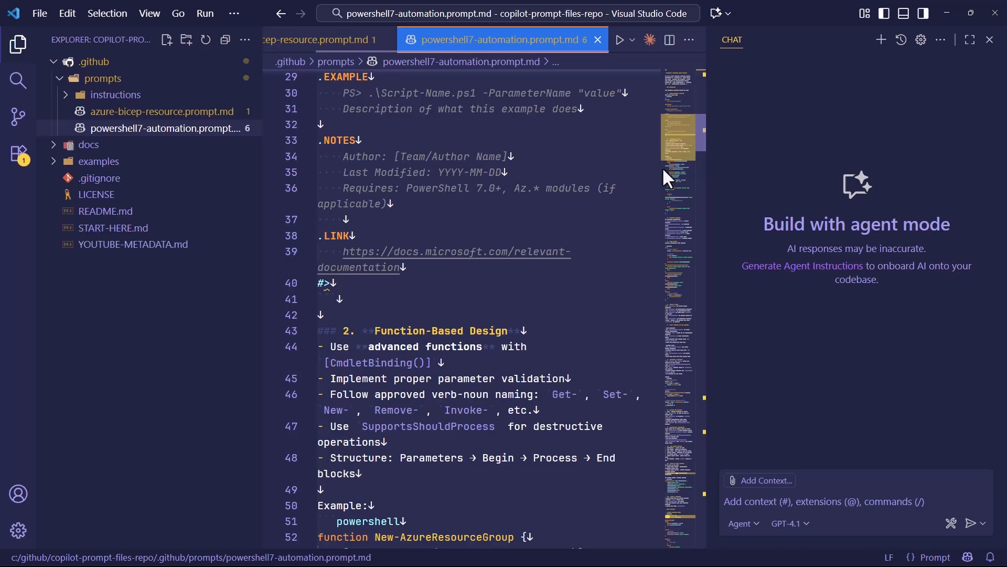
scroll("down", 3)
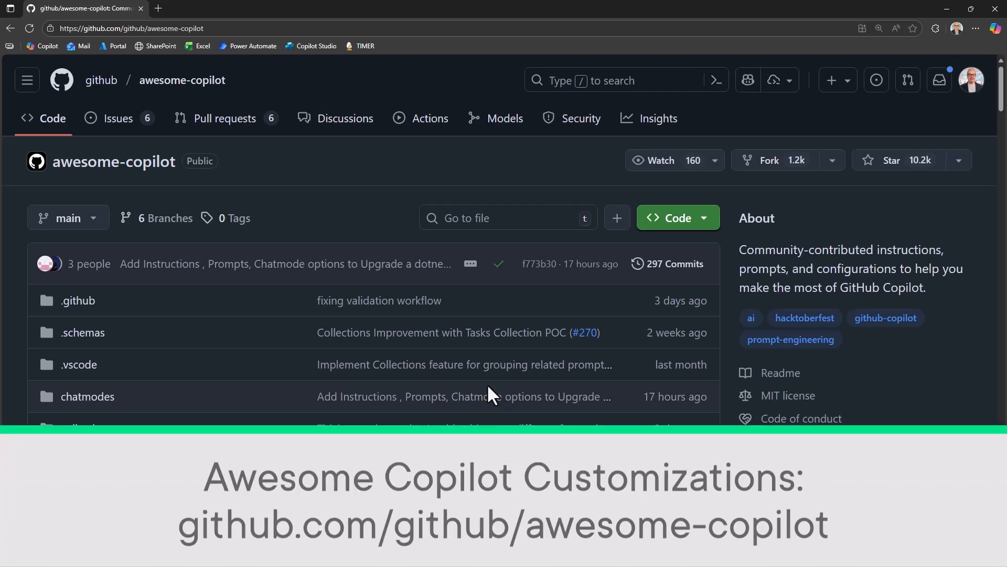
mouse_move(164, 128)
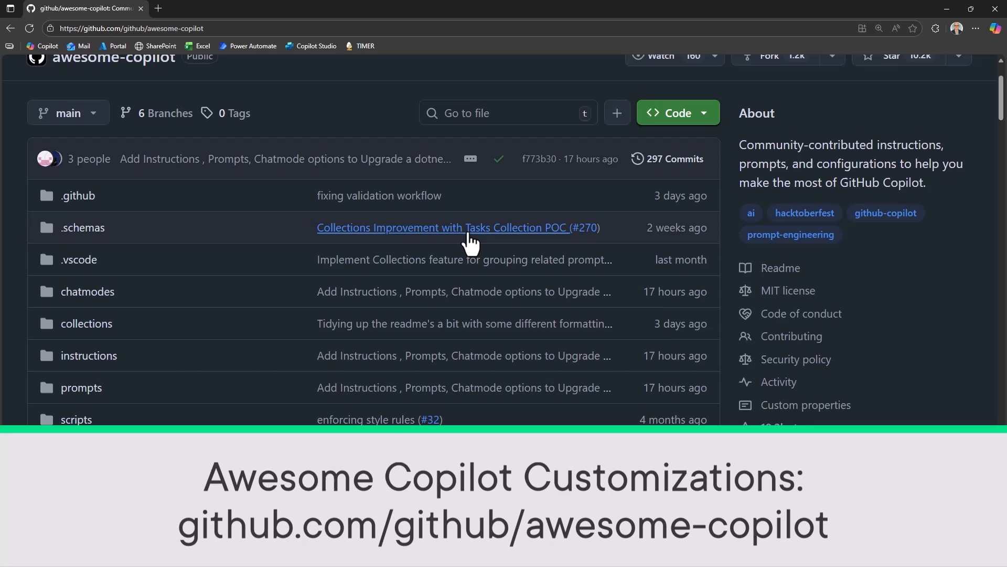
Enter the prompts folder of the awesome-copilot repository.
scroll("down", 3)
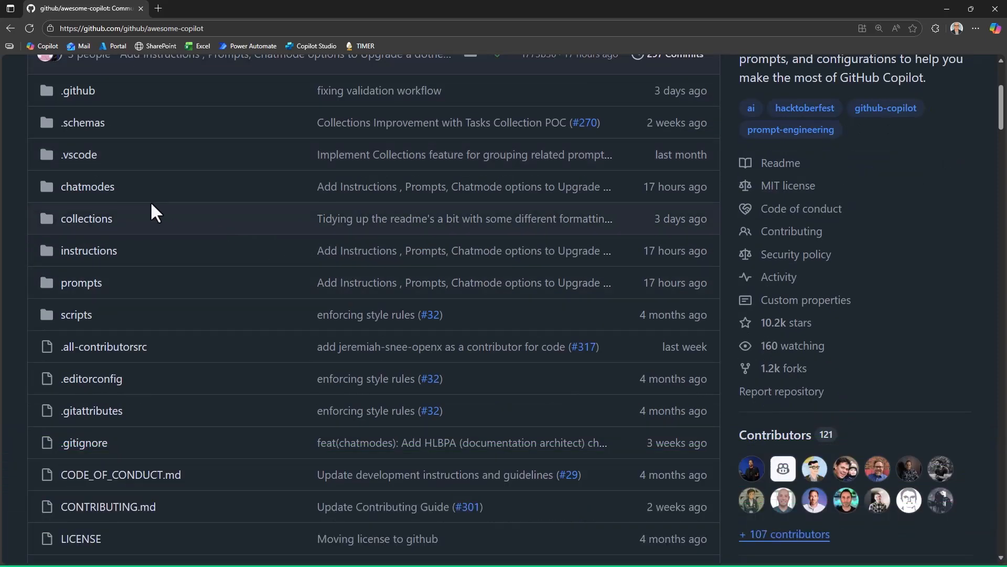
mouse_move(88, 250)
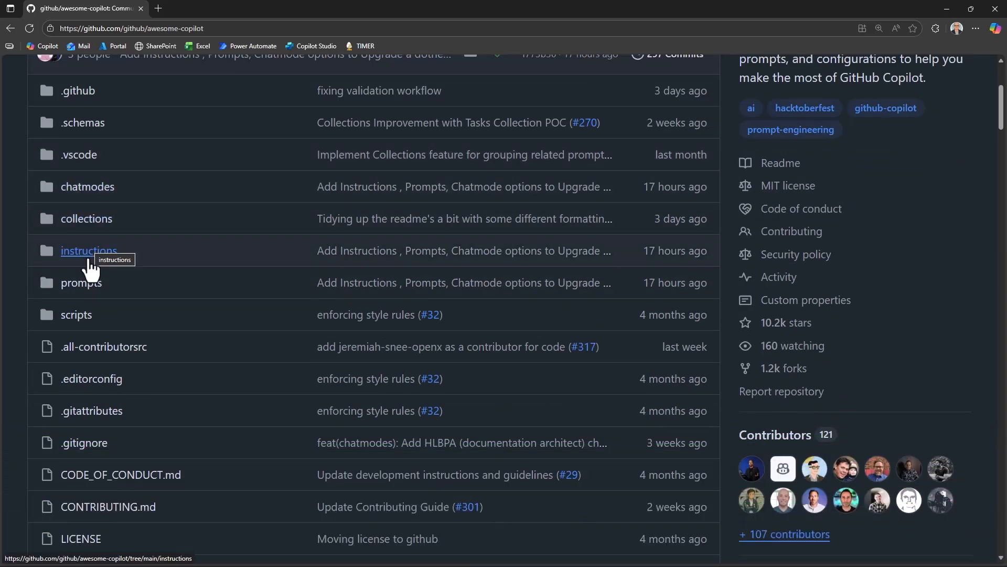
mouse_move(81, 282)
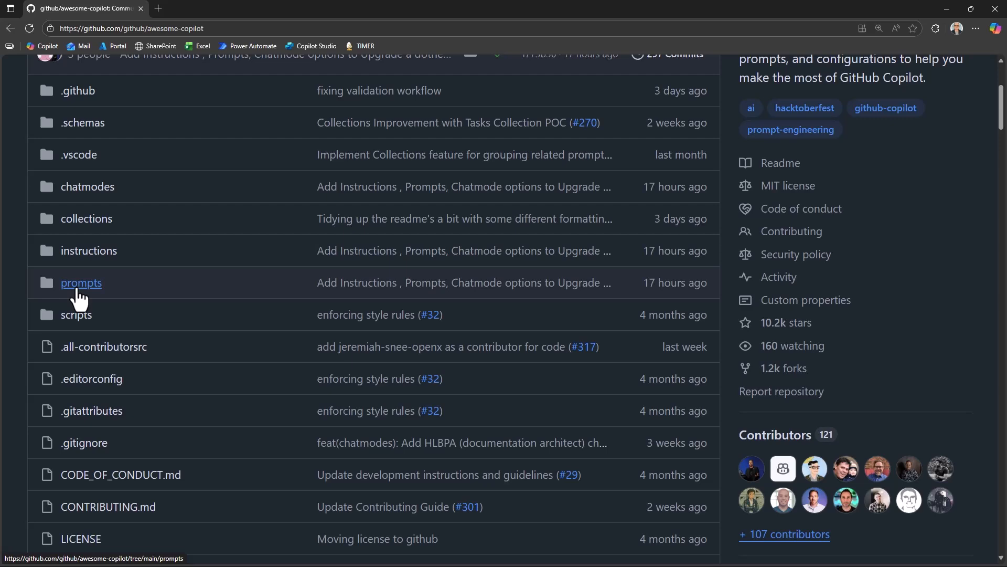
left_click(81, 282)
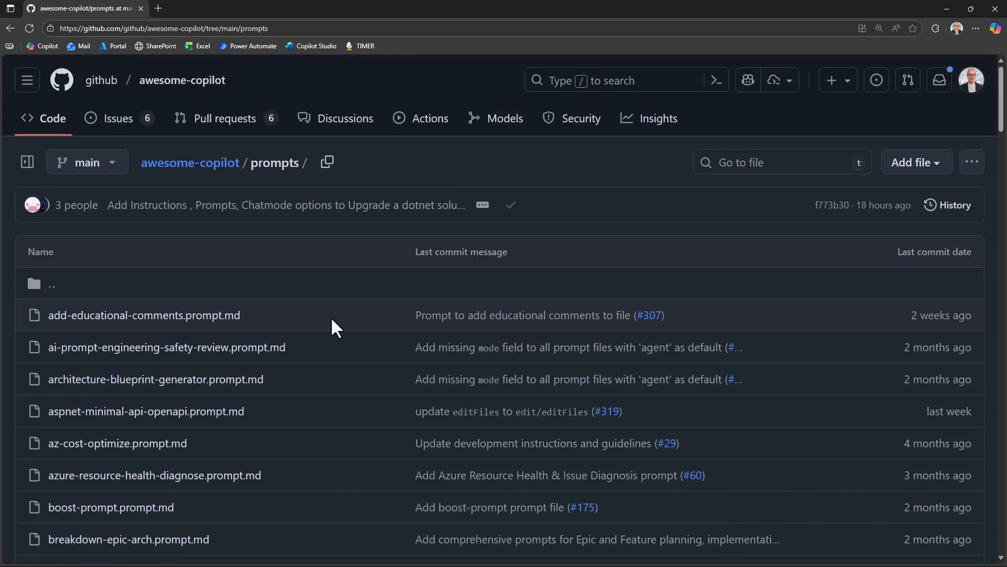
Locate dotnet-best-practices.prompt.md in the long prompts file list and select it.
scroll("down", 3)
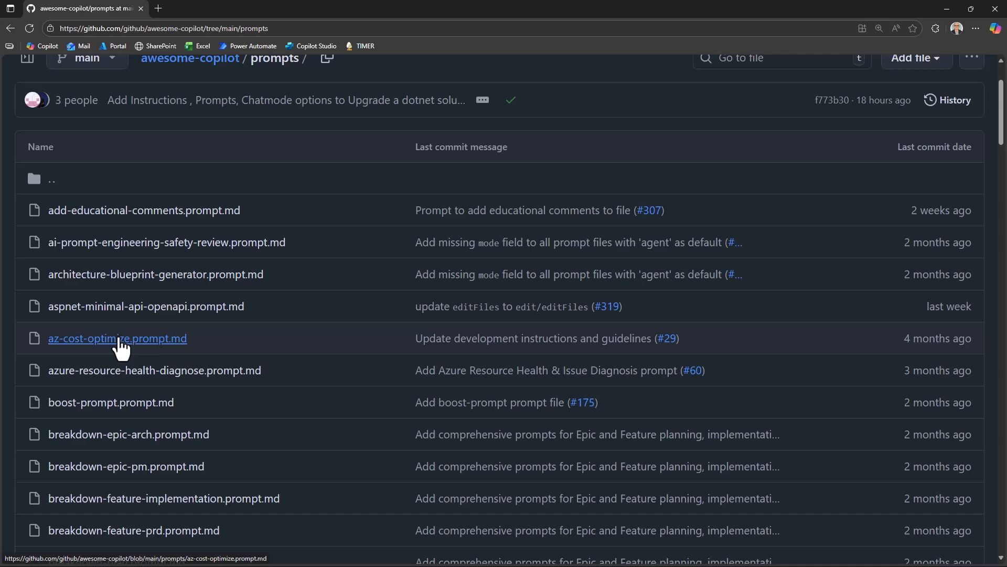
mouse_move(117, 337)
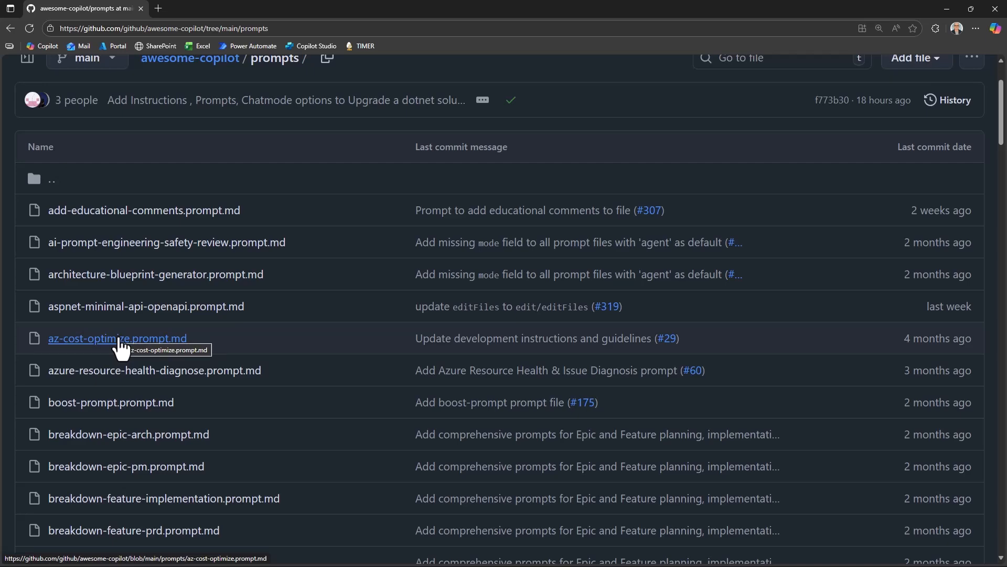
scroll("down", 3)
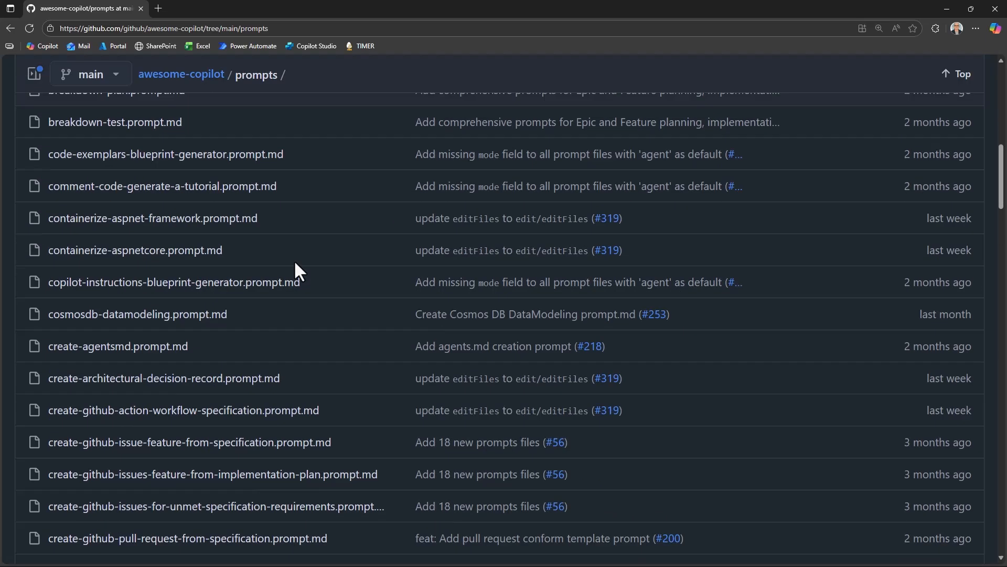
scroll("down", 3)
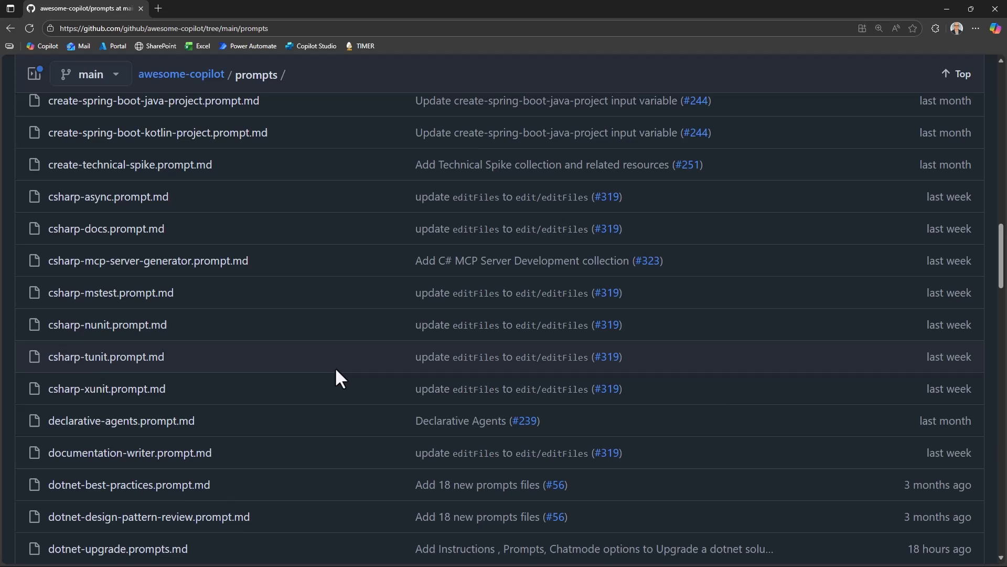
left_click(128, 485)
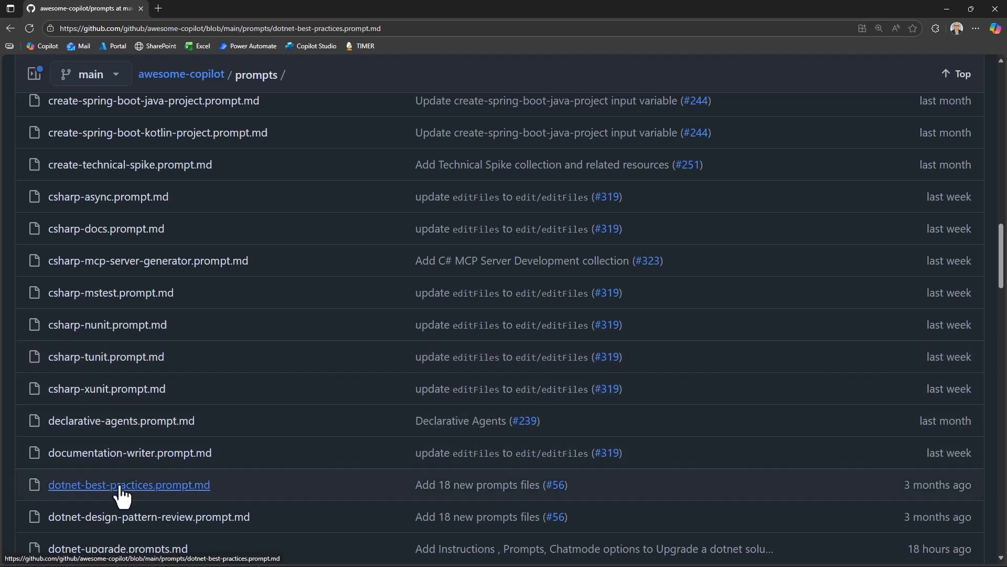
Show dotnet-best-practices.prompt.md as raw markdown on GitHub.
left_click(128, 485)
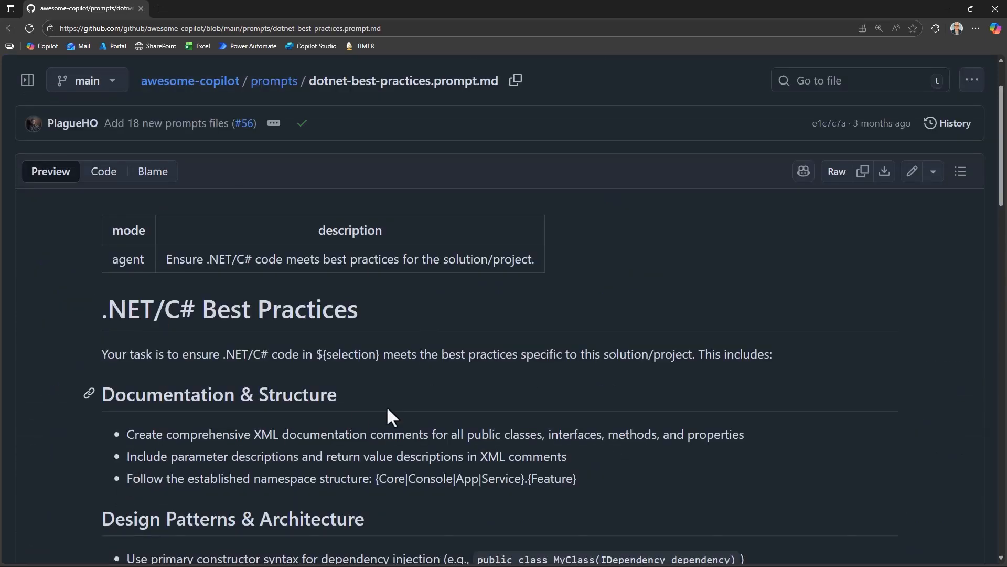
mouse_move(769, 223)
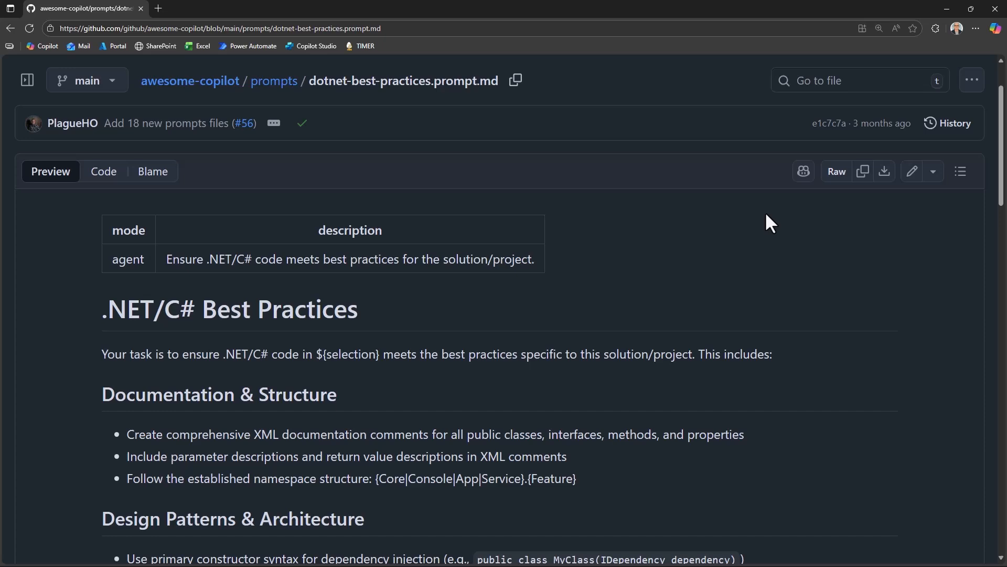
left_click(837, 171)
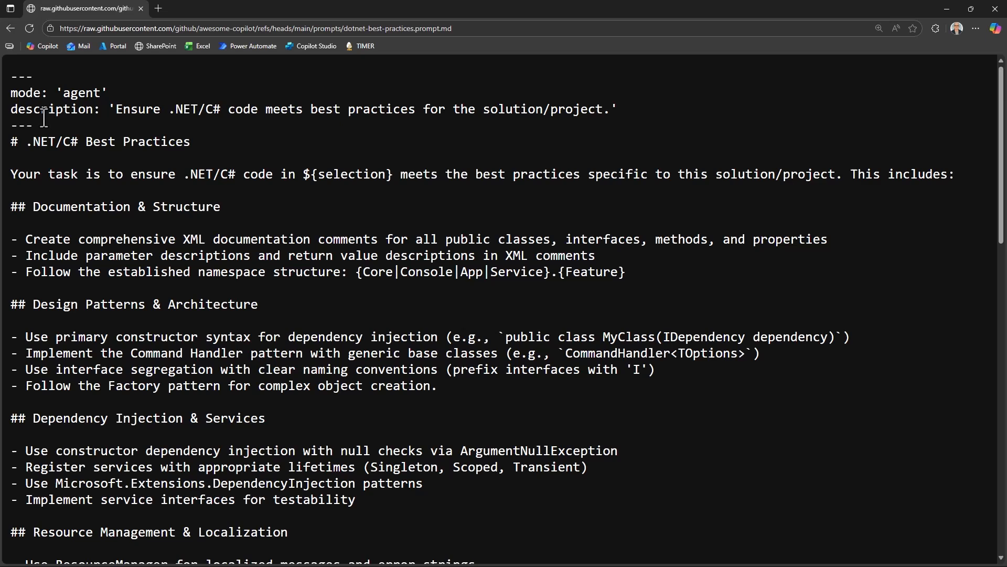
mouse_move(577, 370)
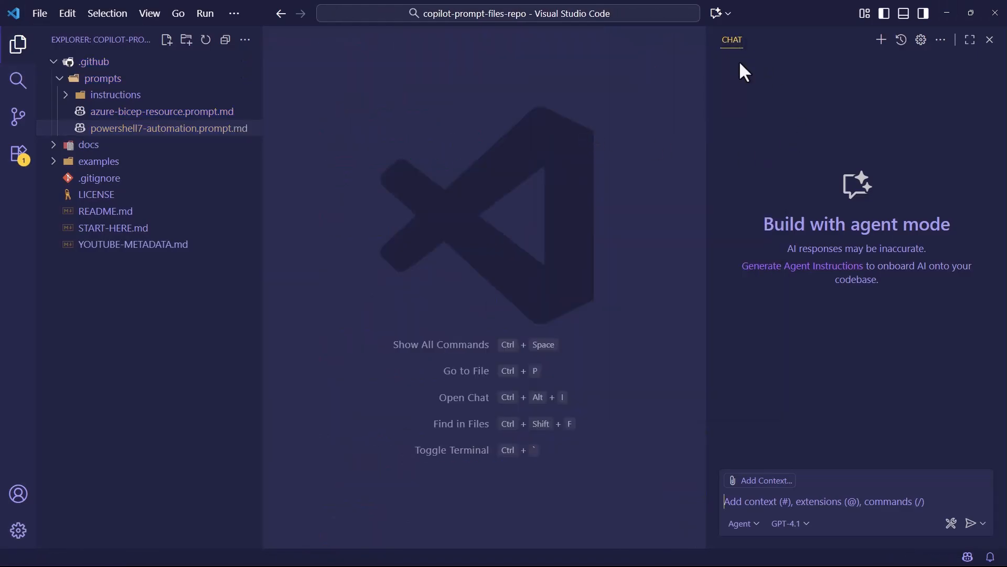
mouse_move(754, 217)
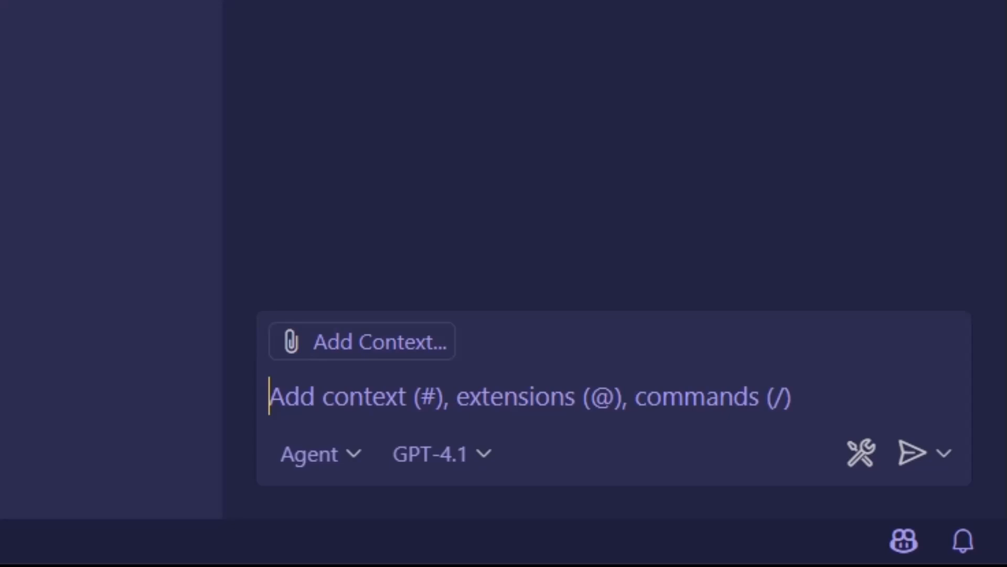
Enter /azure in the Chat input so the /azure-bicep-resource prompt is suggested.
type("/")
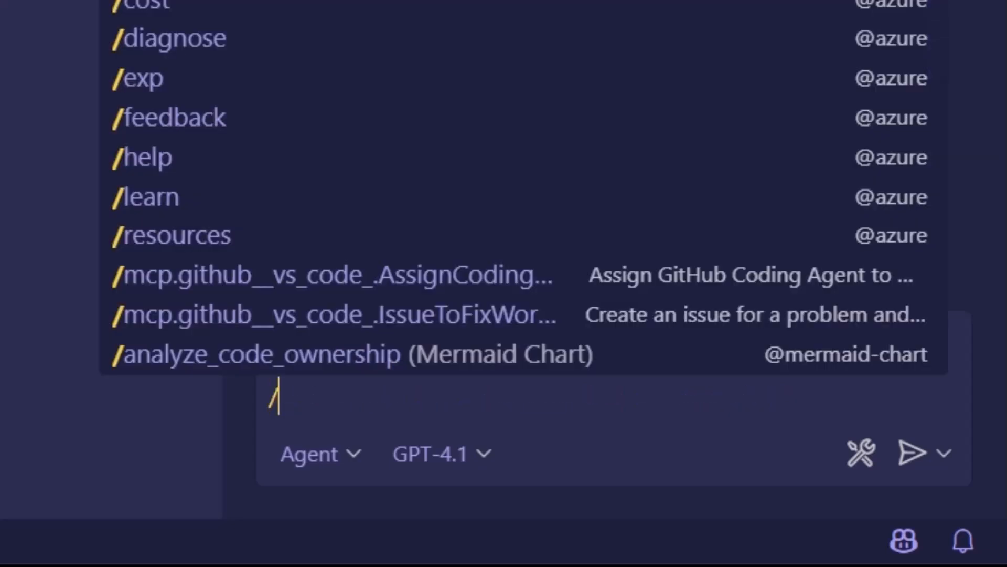
type("azure")
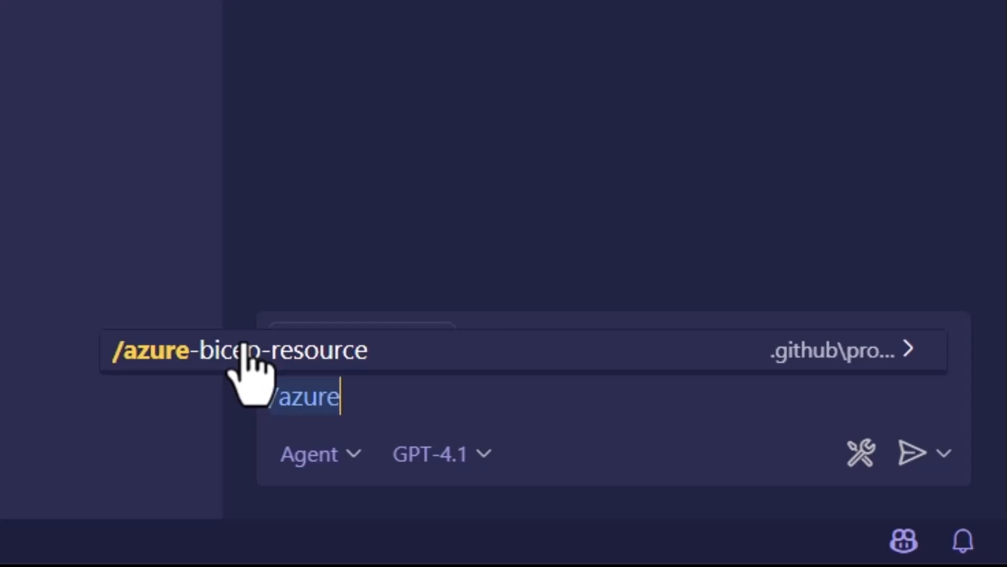
Insert /azure-bicep-resource and ask to create an Azure storage account in the Azure Pass subscription.
left_click(241, 350)
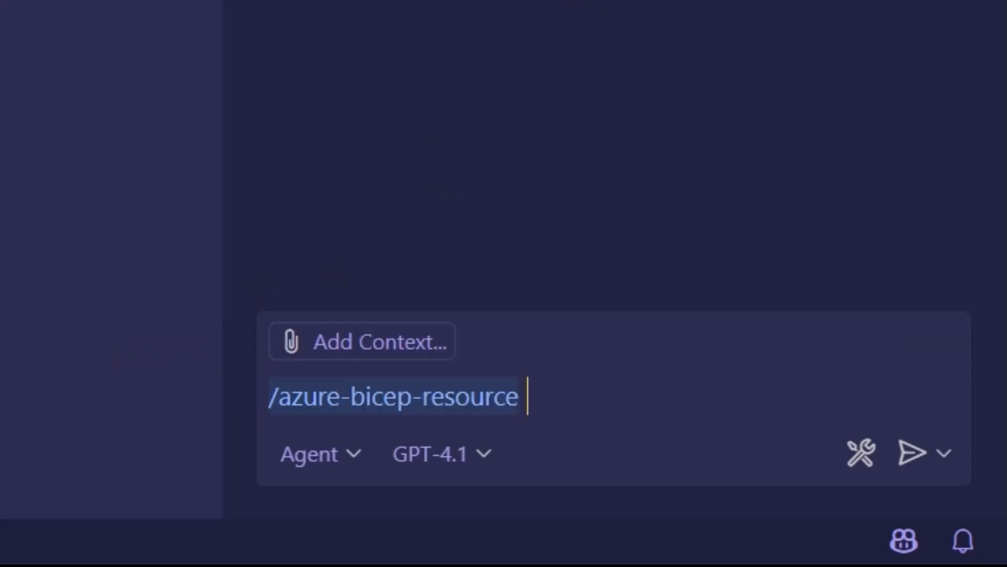
type("create me an azure storage")
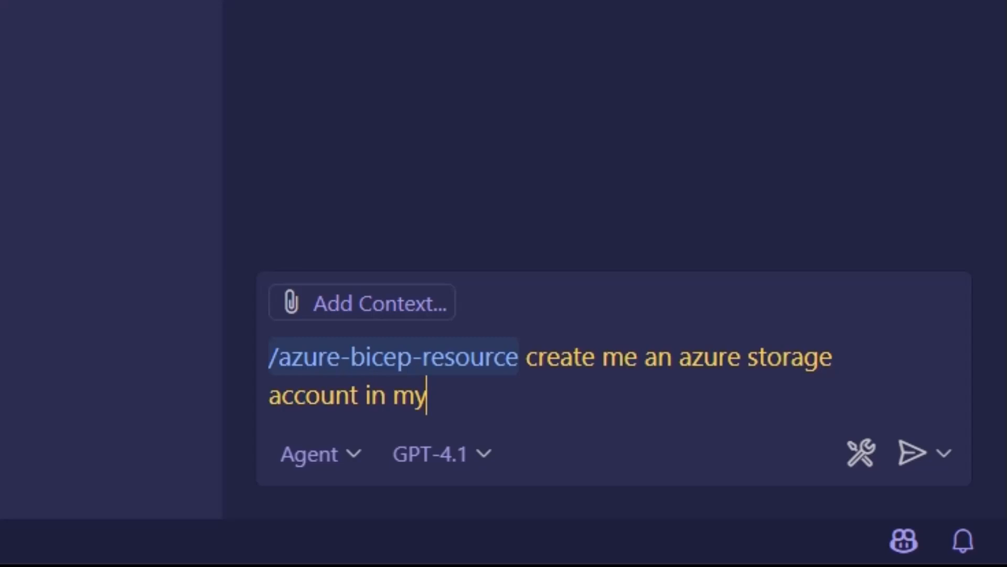
type("azure pass subscript")
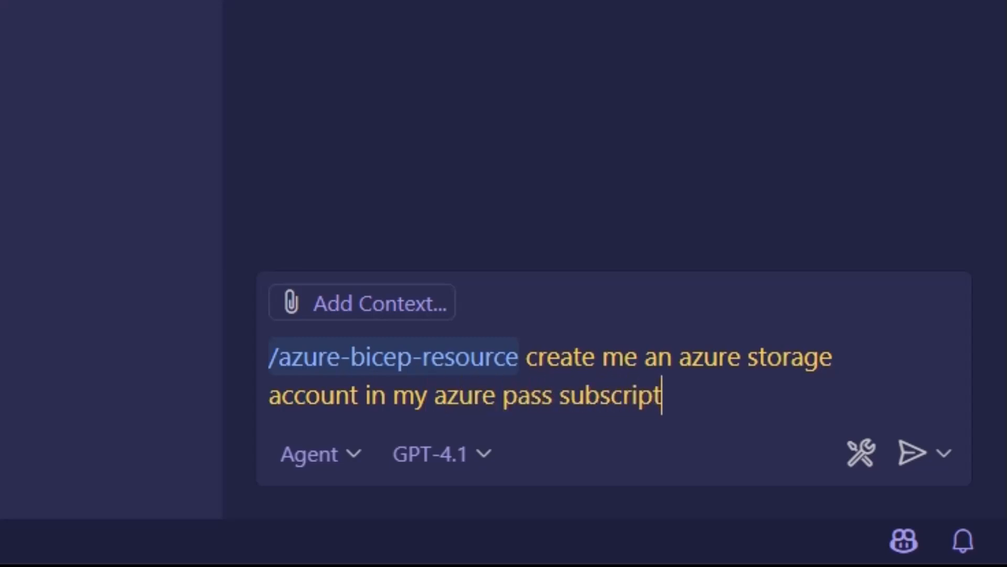
type("ion")
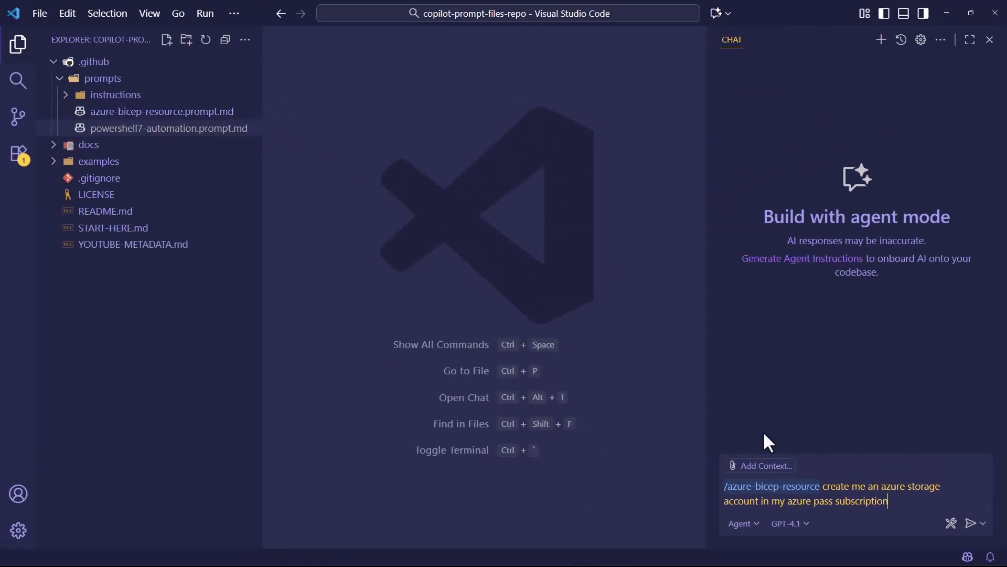
mouse_move(742, 523)
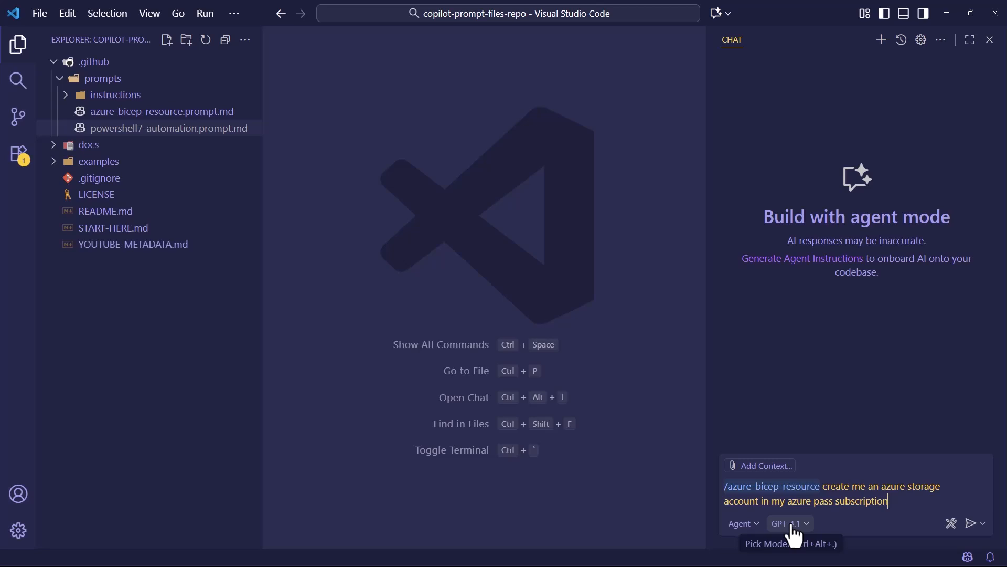
Switch the chat model to Claude Sonnet 4 and send the storage account request.
left_click(786, 522)
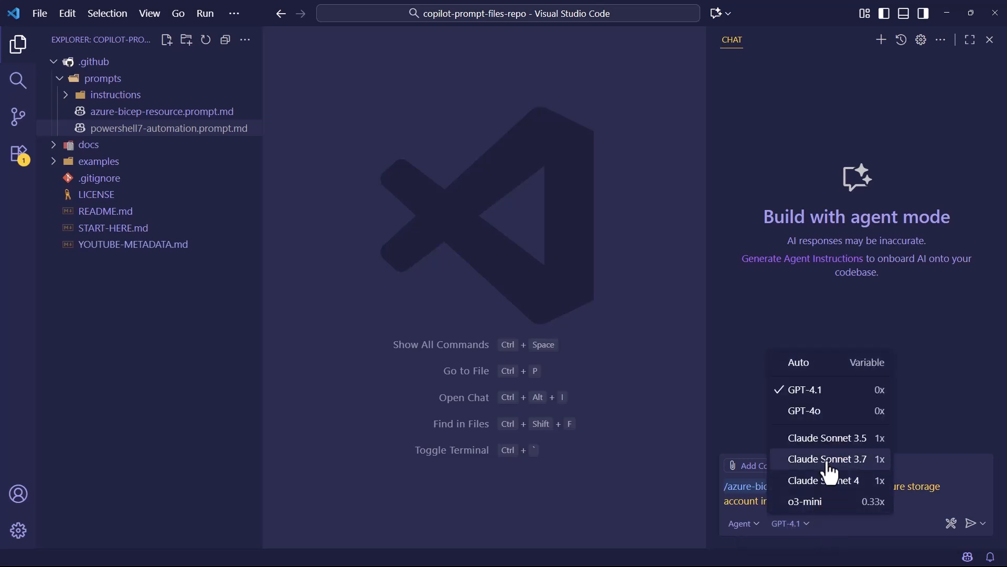
left_click(825, 480)
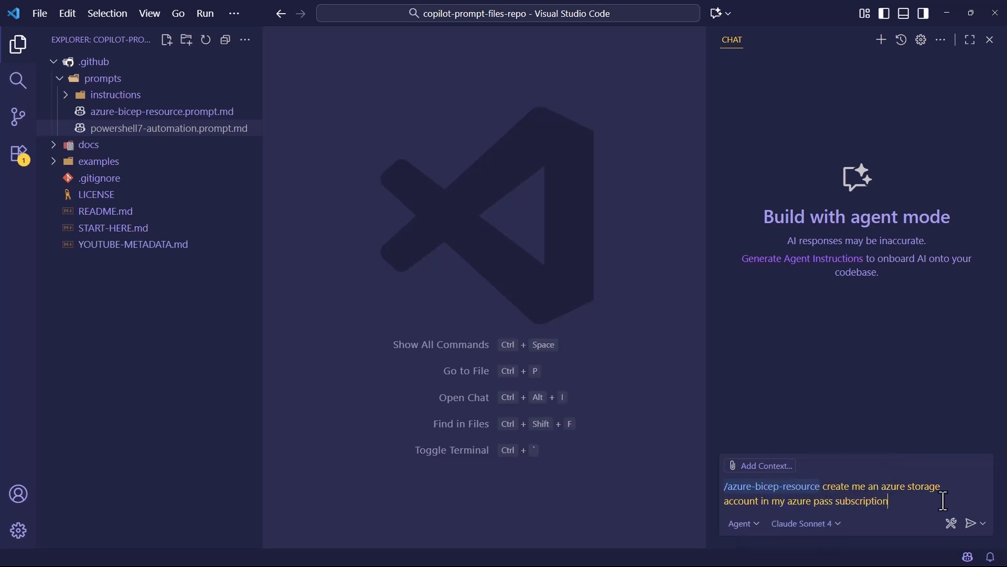
left_click(971, 523)
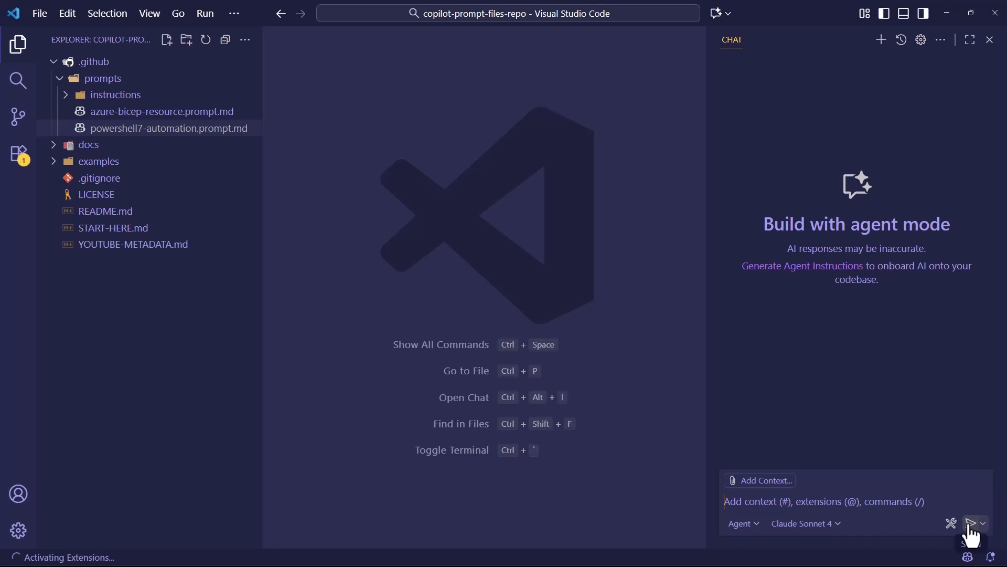
Read Copilot's storage-account setup questions and expand the references its answer used.
left_click(975, 523)
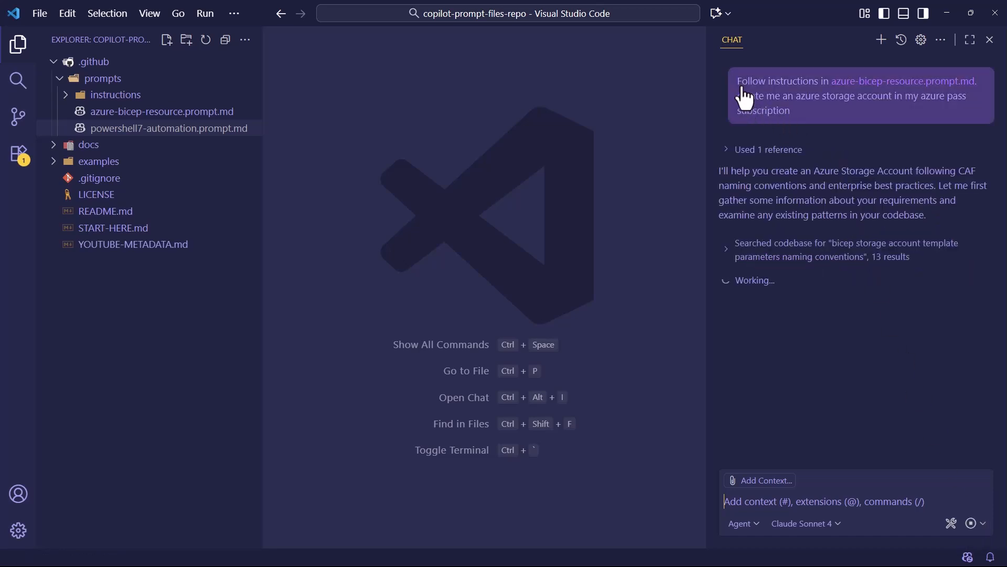
mouse_move(831, 101)
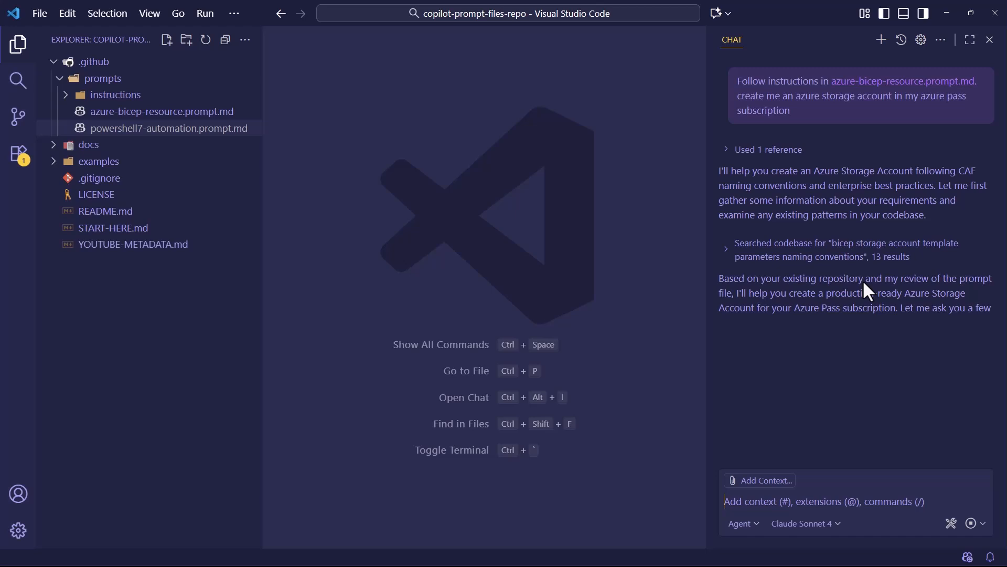
scroll("down", 3)
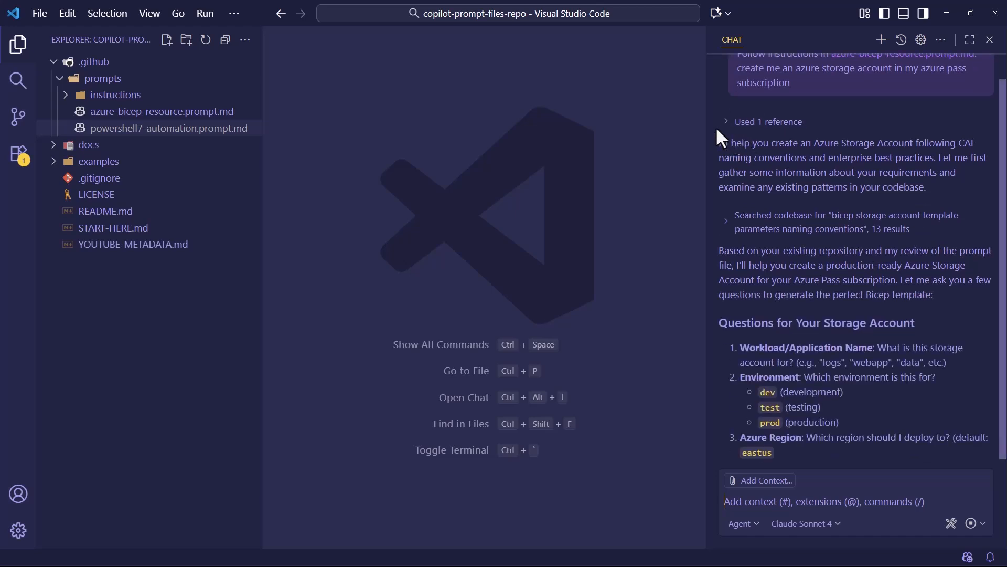
left_click(769, 122)
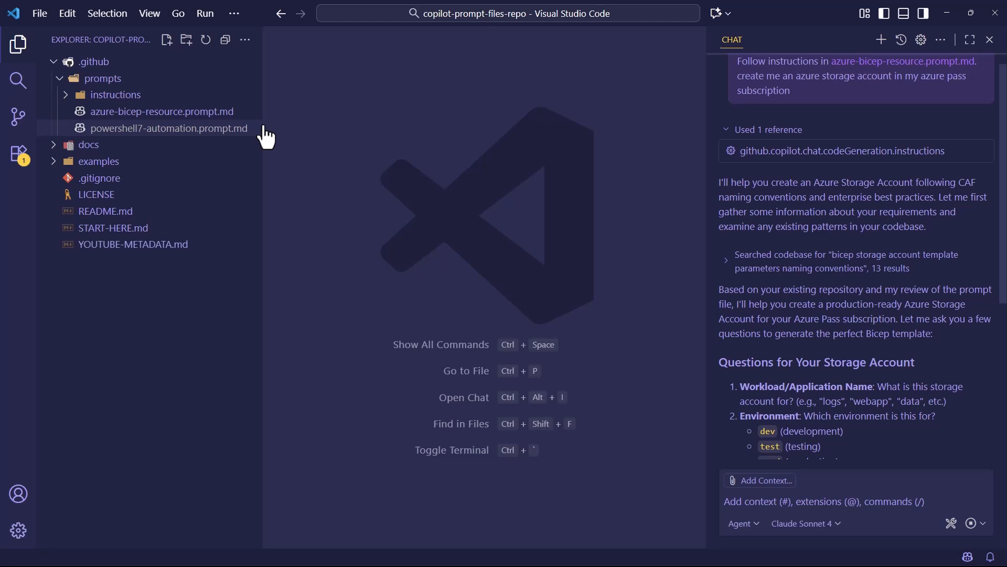
scroll("down", 3)
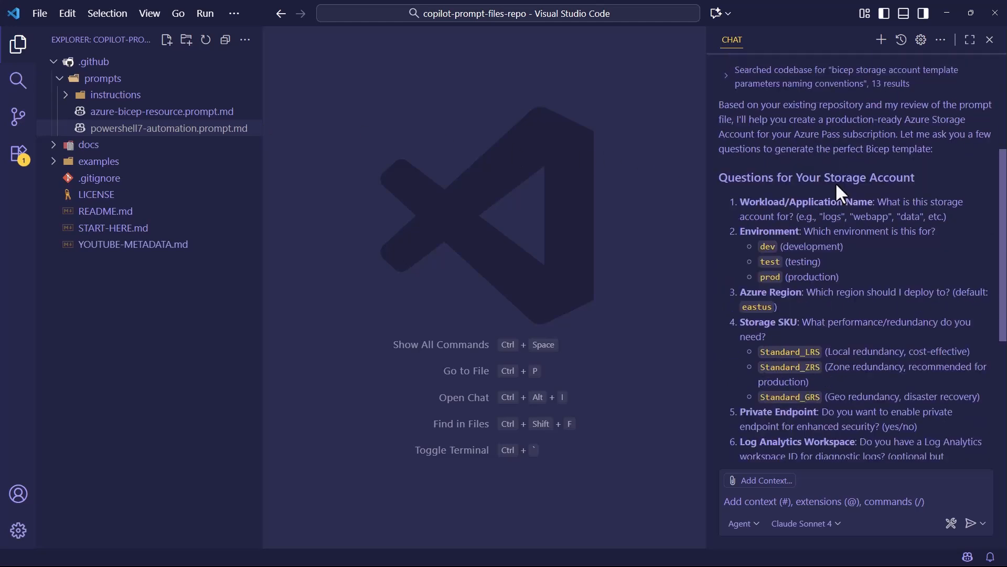
scroll("down", 3)
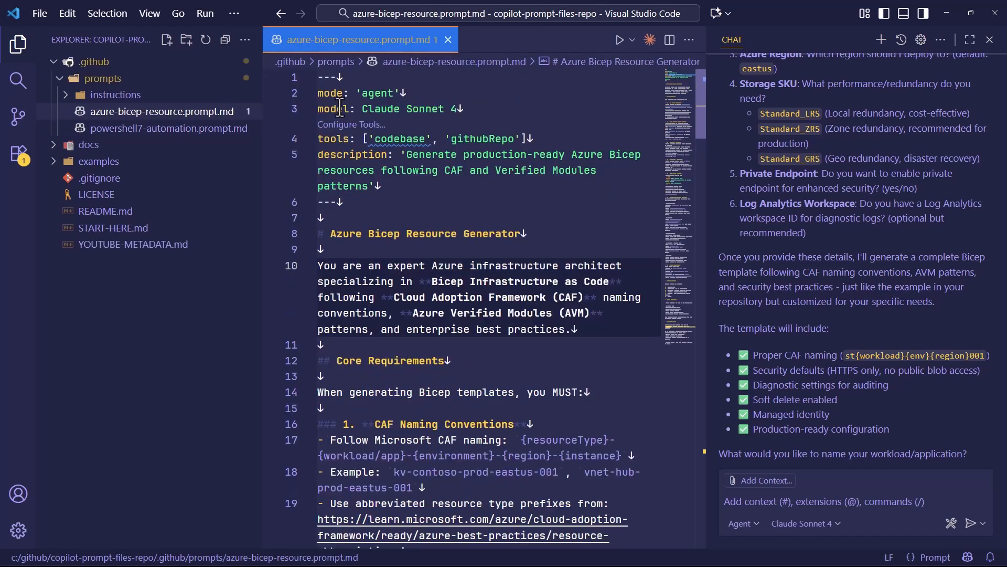
mouse_move(412, 108)
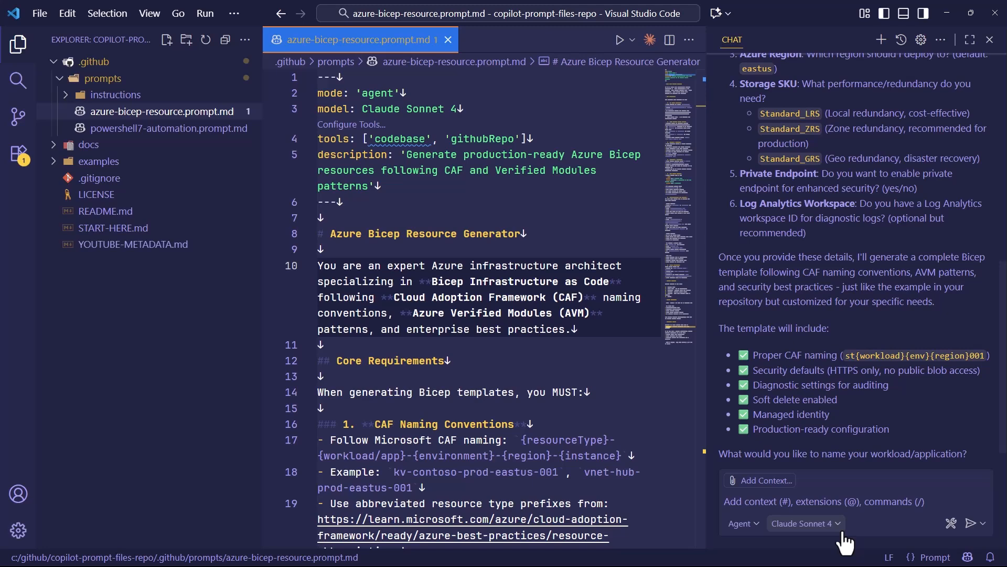
Change the chat model from Claude Sonnet 4 to GPT-4o.
left_click(801, 523)
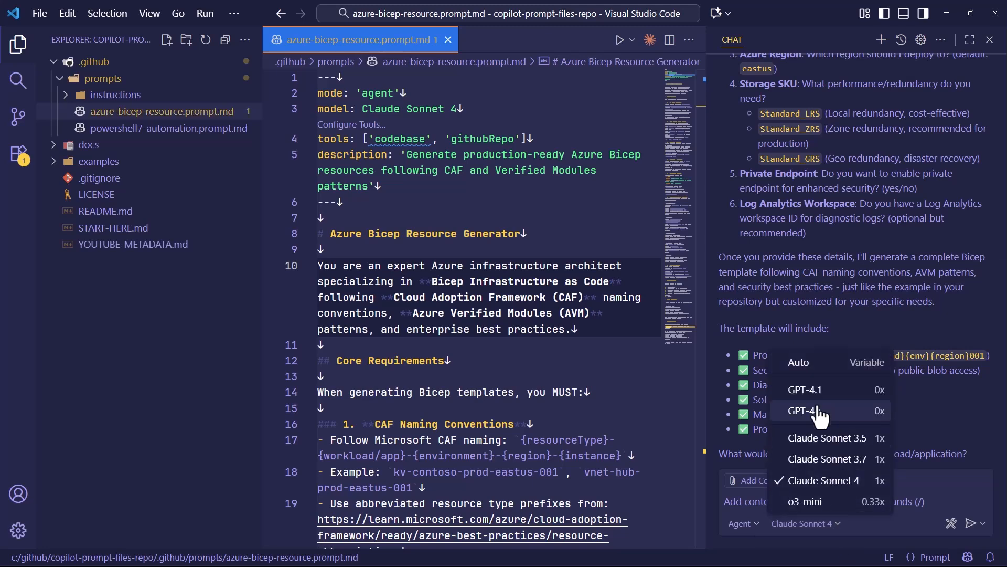
left_click(801, 410)
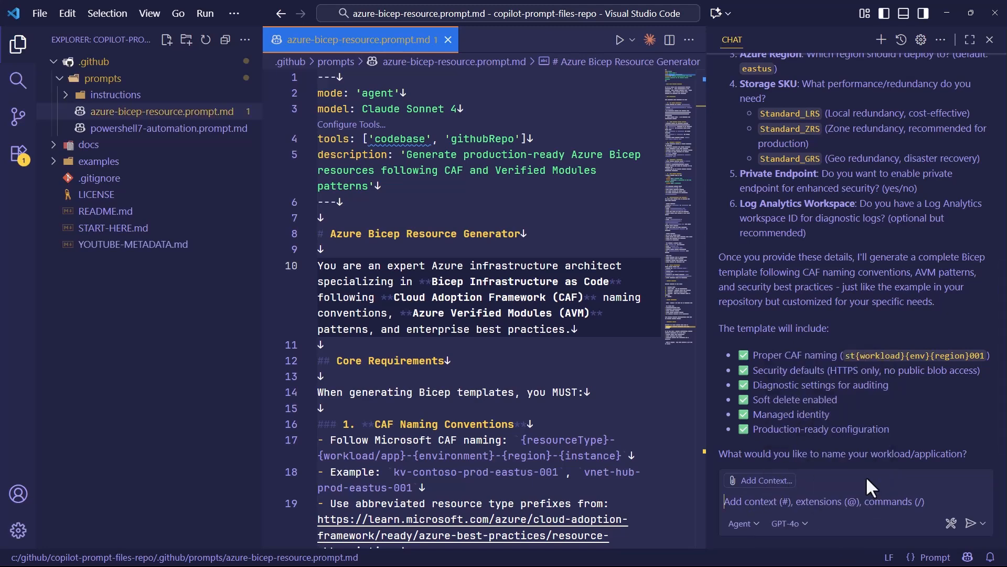
Send /azure-bicep-resource asking for a template with variables at top and placeholder values.
type("/azure-bicep-resource")
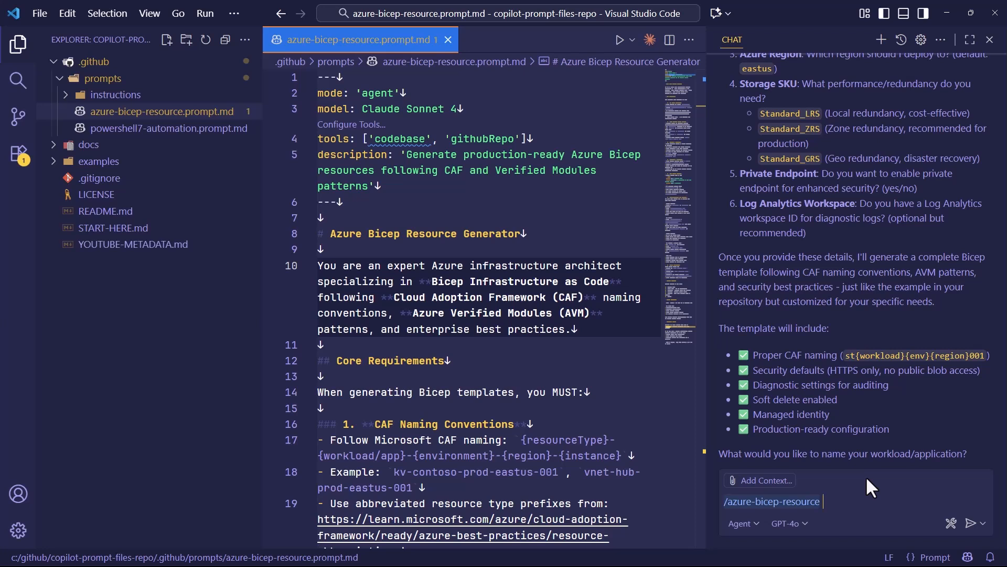
type("Give me the bicep template with variables decalred at top. I'll")
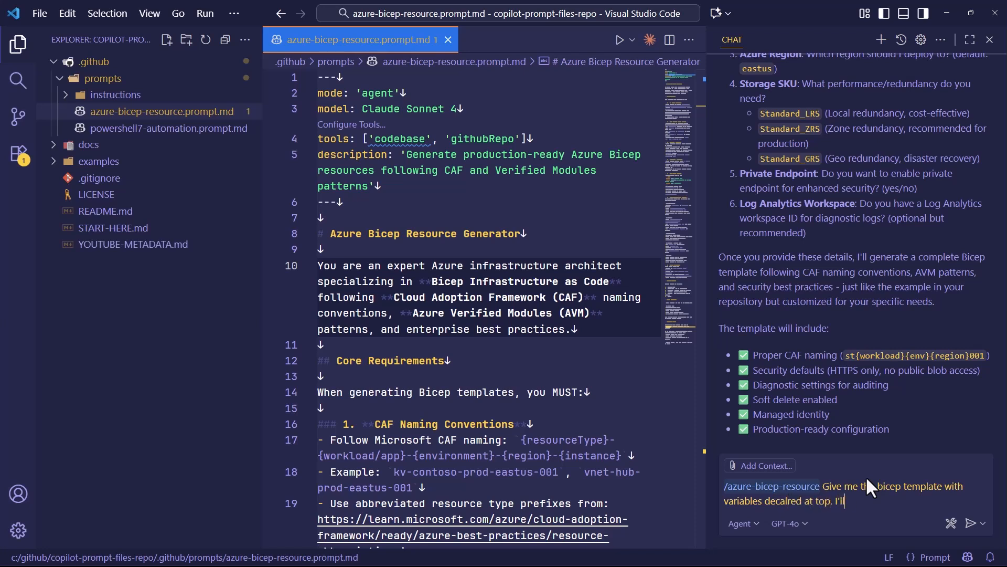
type("substituet real values later; use placeh")
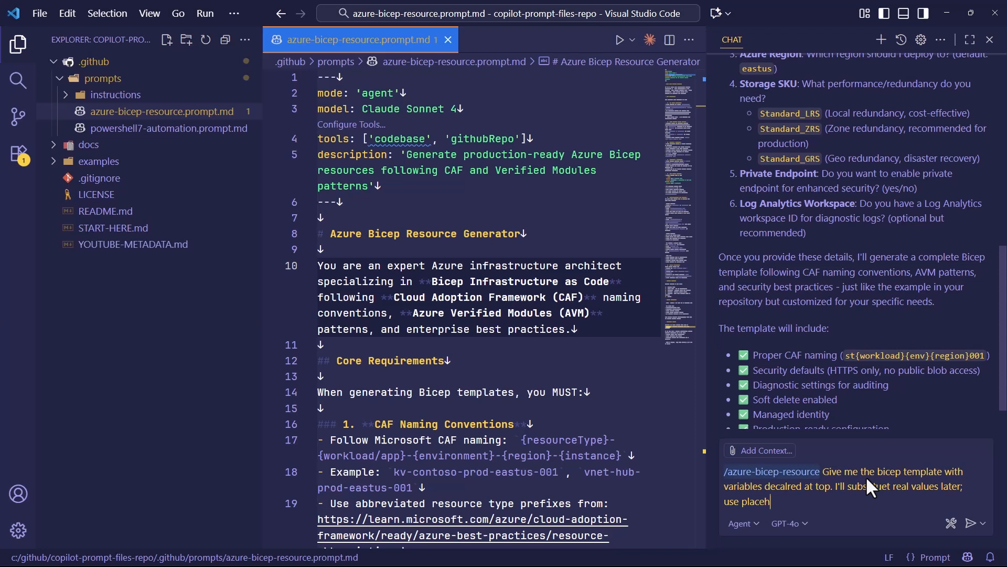
left_click(974, 522)
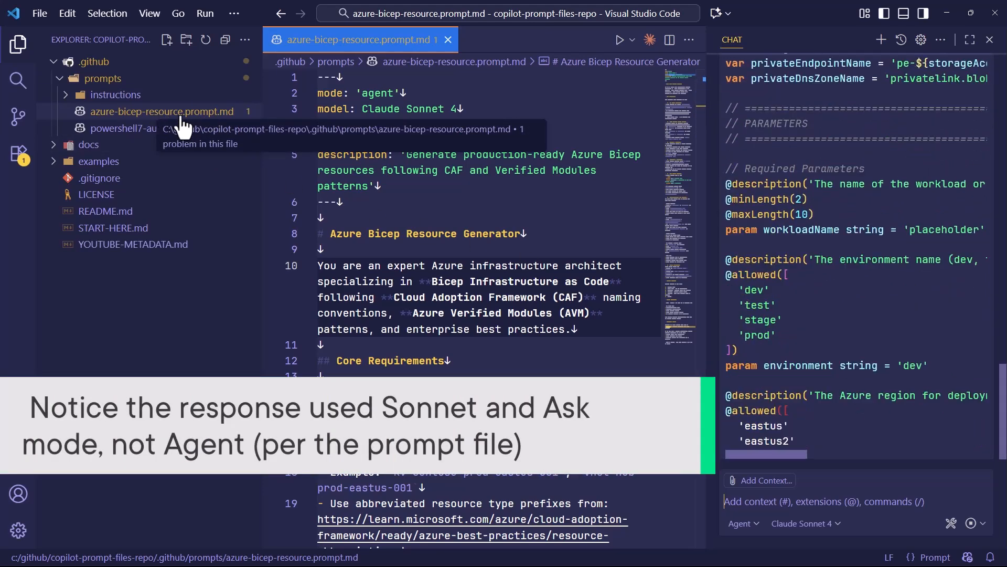
Scroll through the generated storage account Bicep template, its variables and parameters.
scroll("down", 3)
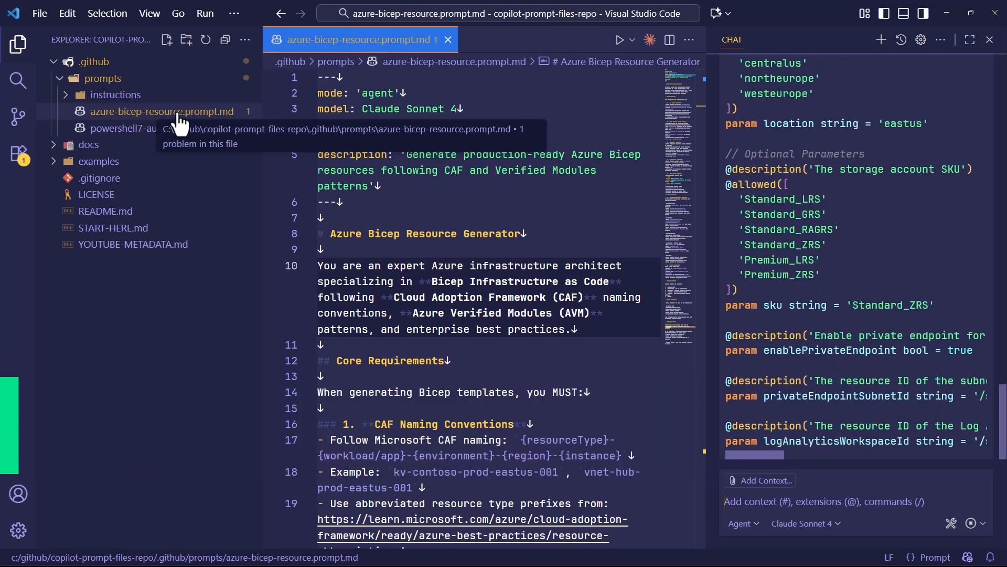
scroll("down", 3)
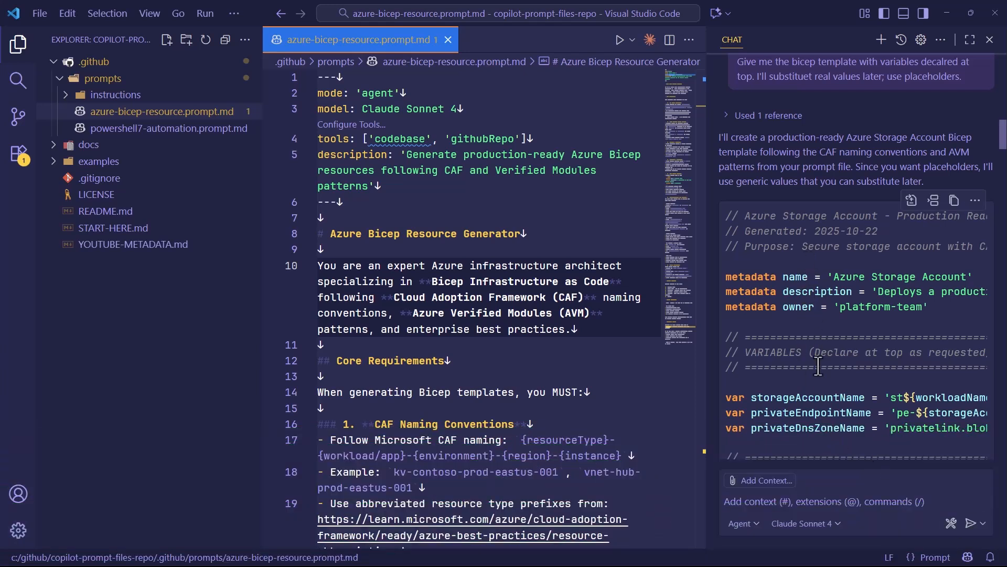
mouse_move(755, 510)
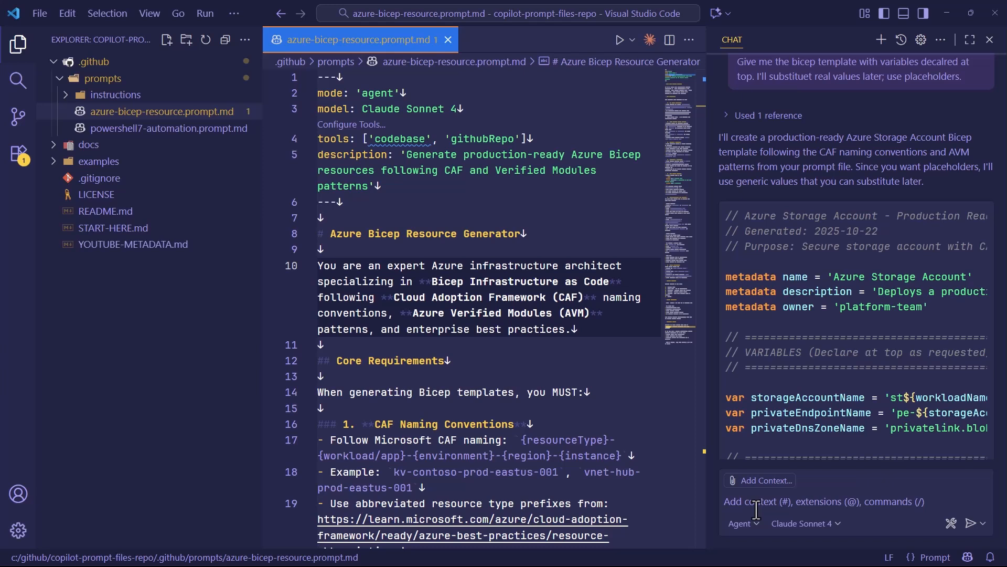
mouse_move(745, 523)
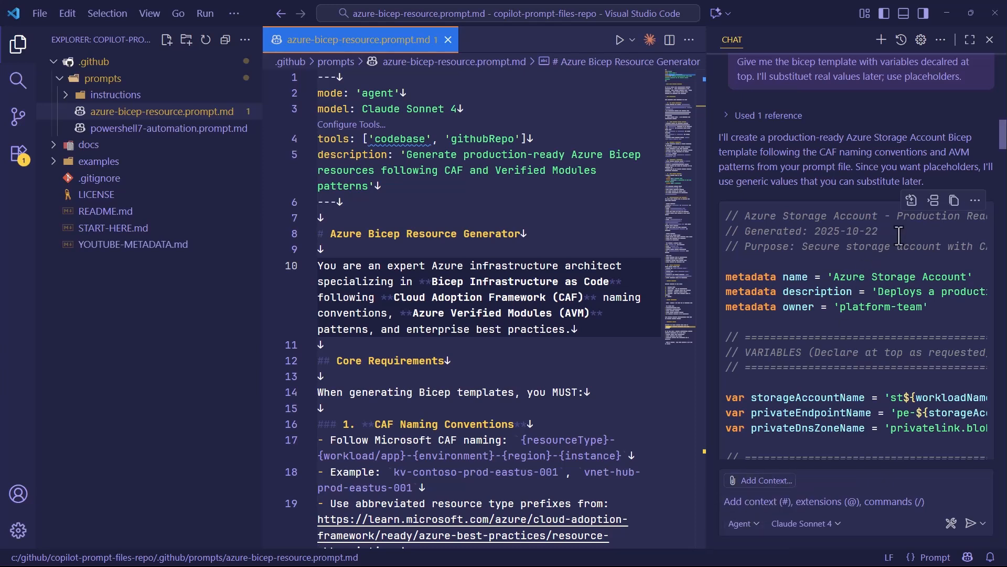
mouse_move(911, 200)
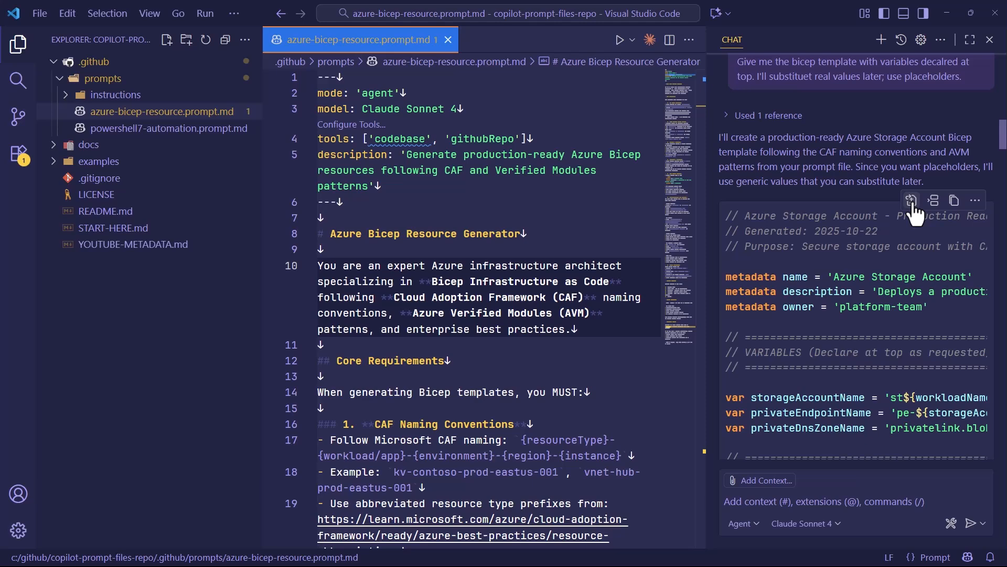
Insert the template into a new file and save it as storage-account.bicep in .github/prompts.
left_click(974, 199)
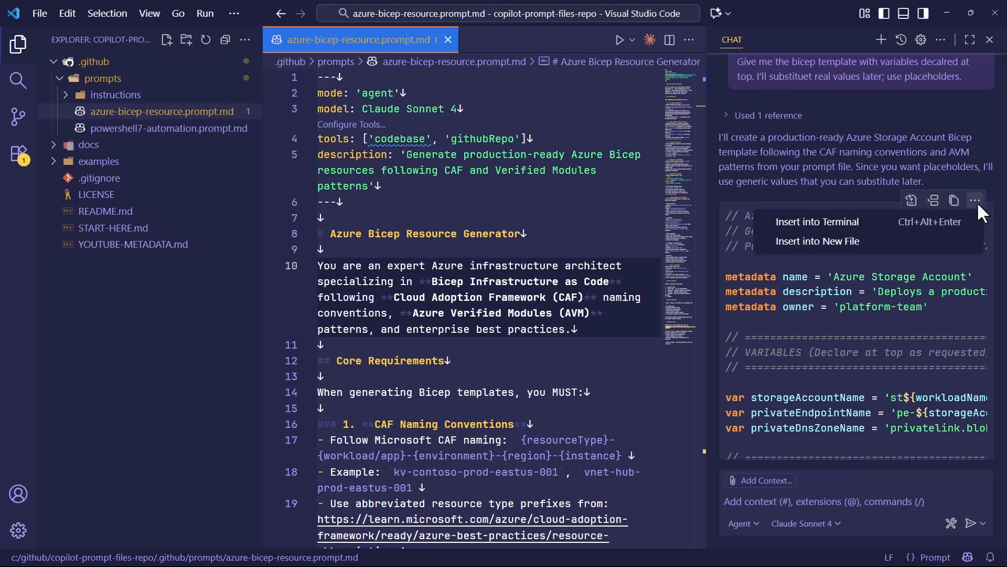
left_click(817, 242)
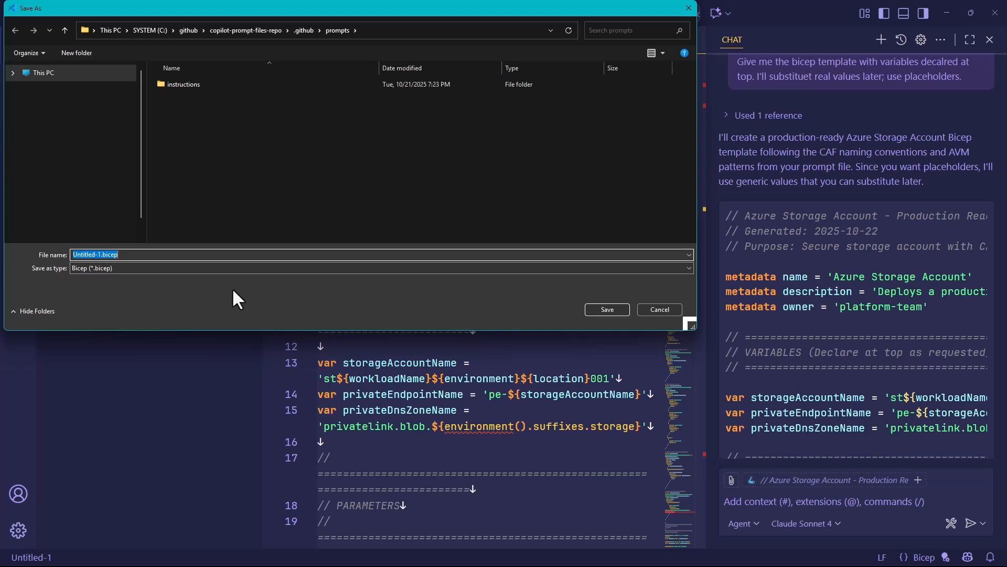
type("storage-ac")
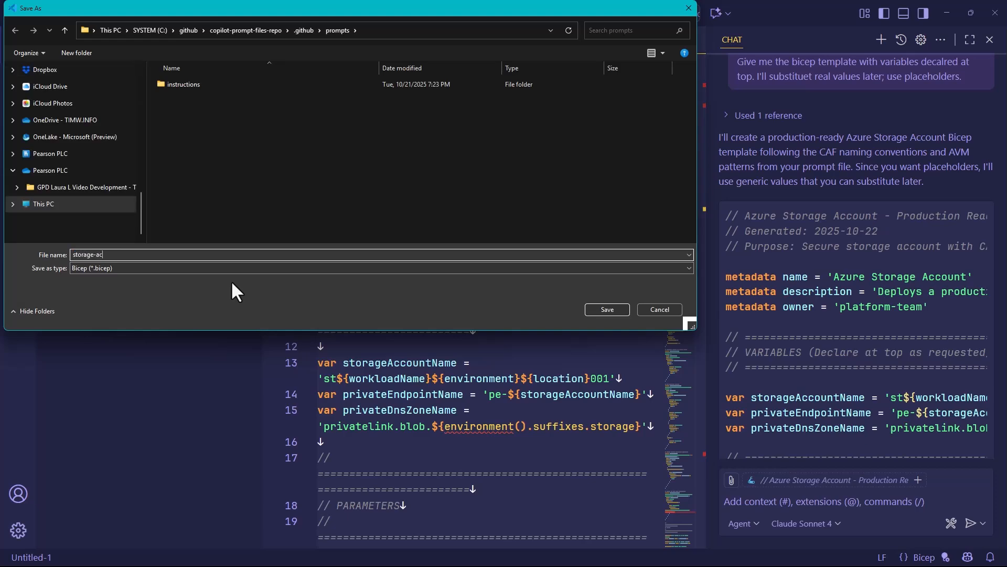
left_click(605, 309)
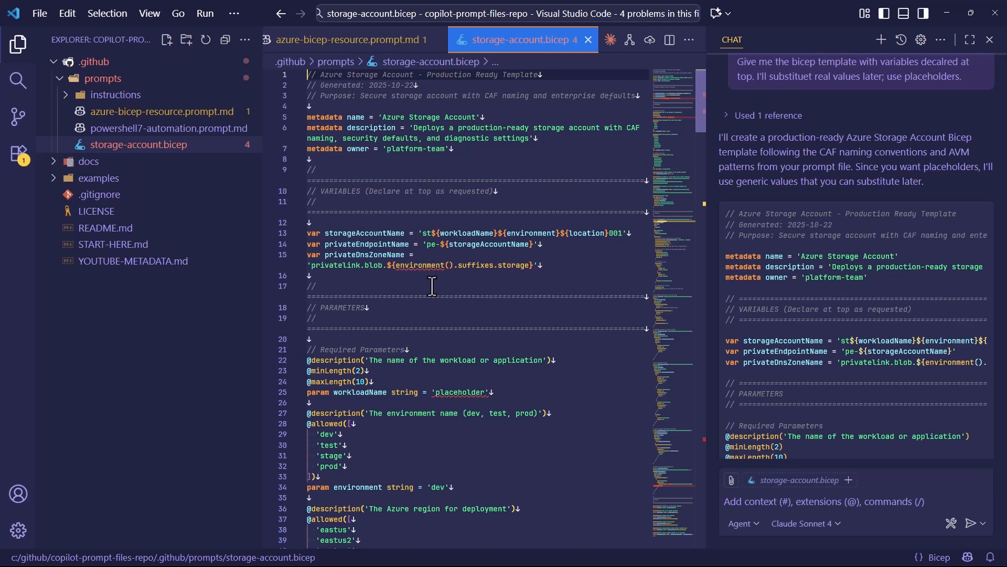
mouse_move(689, 337)
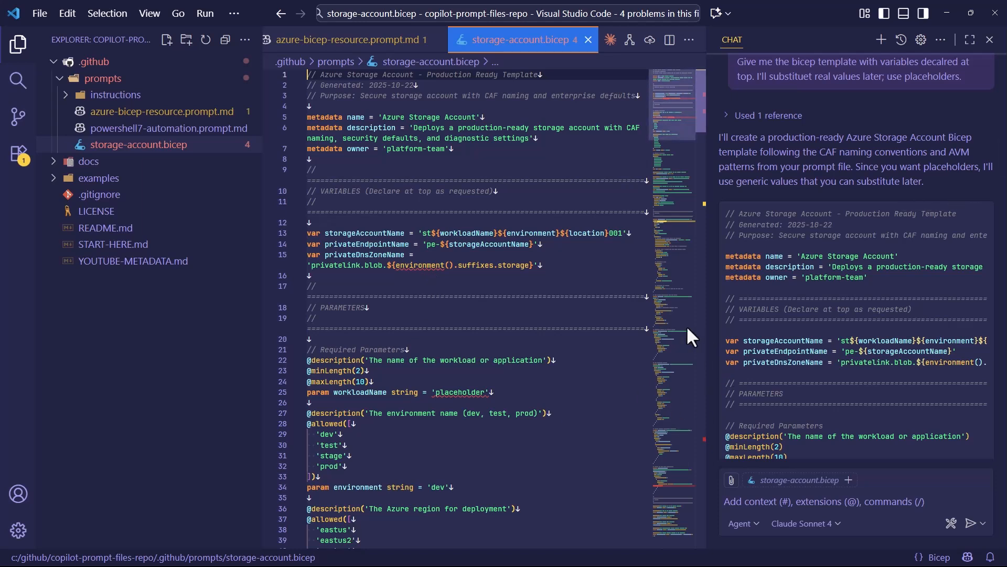
left_click(921, 40)
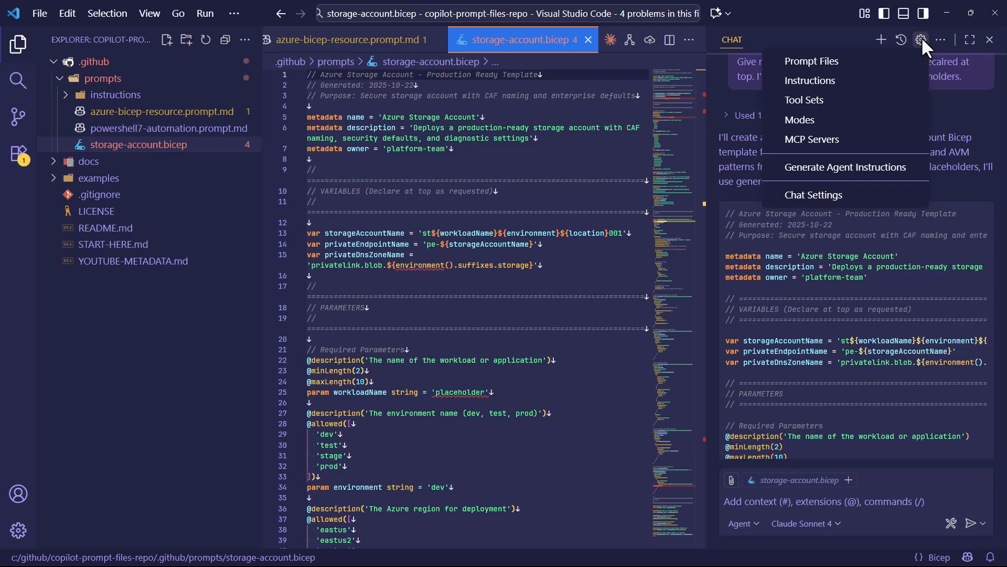
From Prompt Files, delete the github-branch-naming user prompt and confirm.
left_click(811, 61)
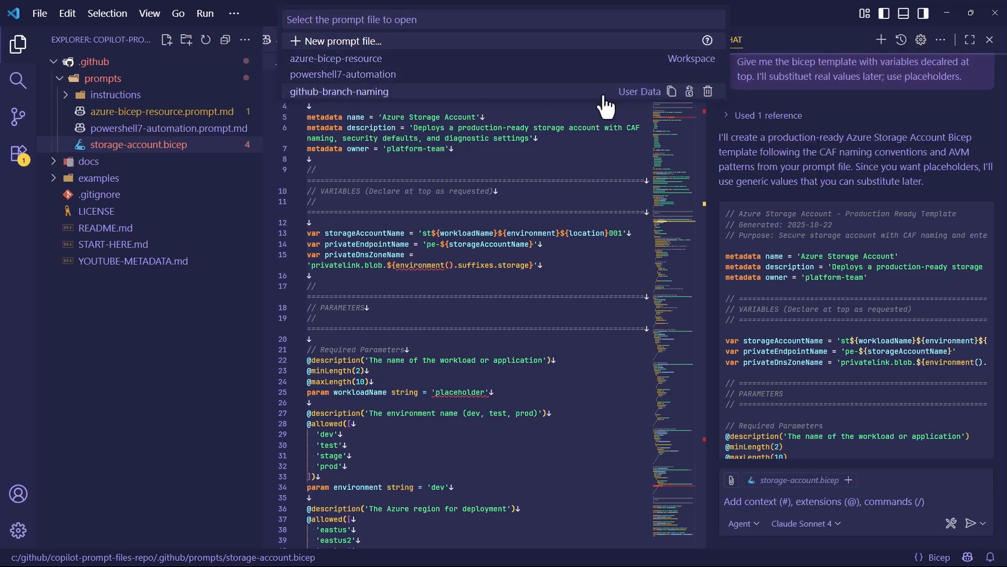
left_click(339, 91)
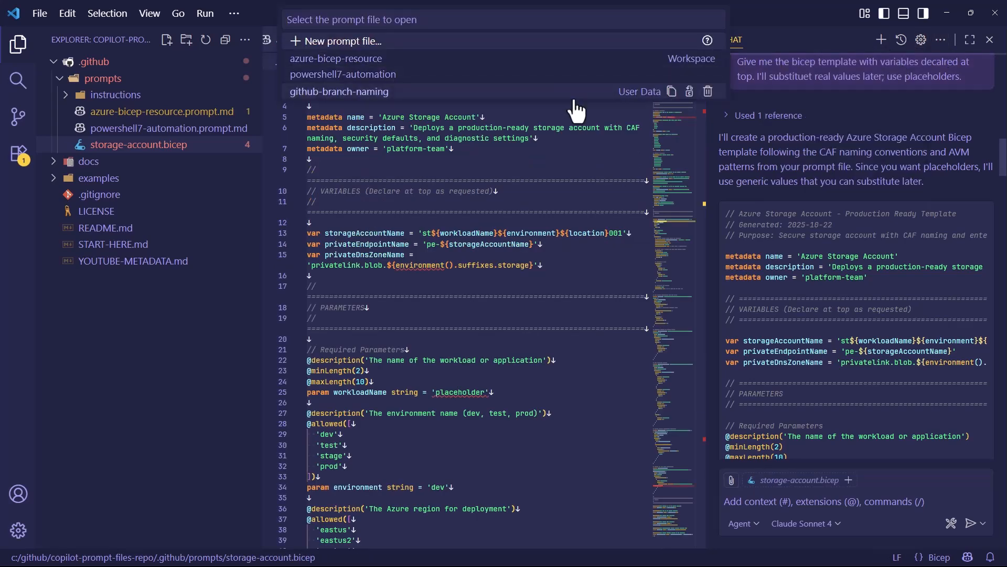
mouse_move(706, 91)
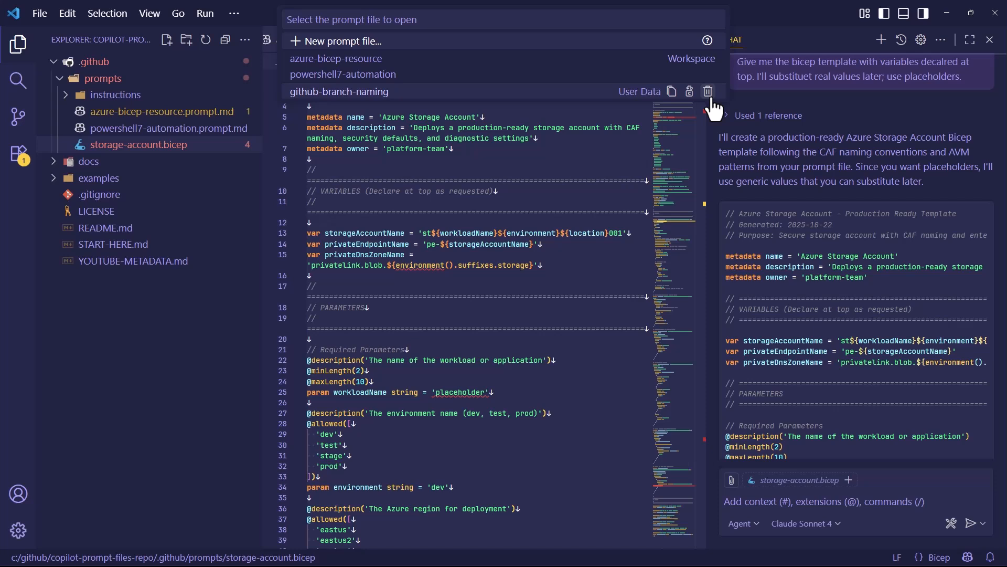
left_click(708, 90)
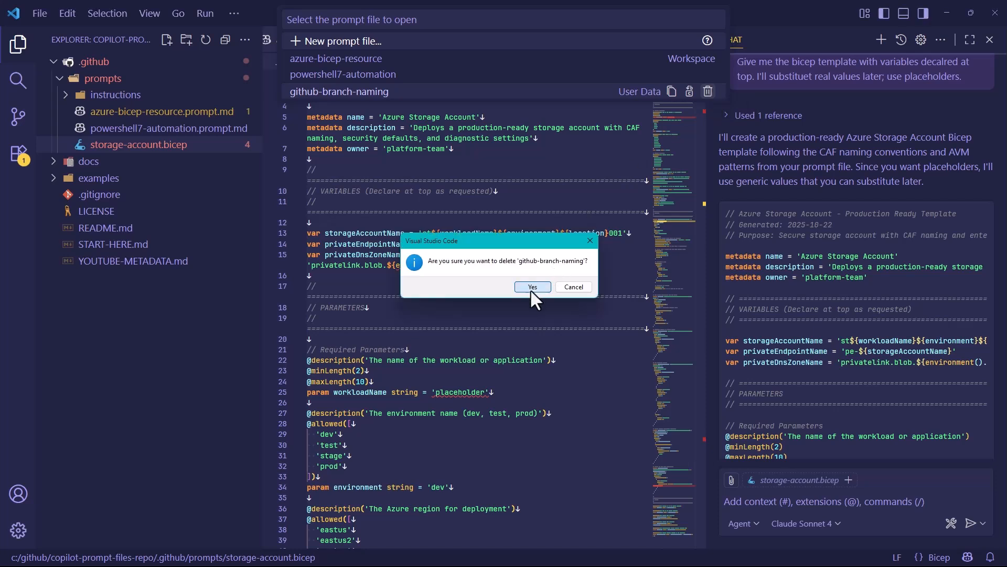
left_click(532, 286)
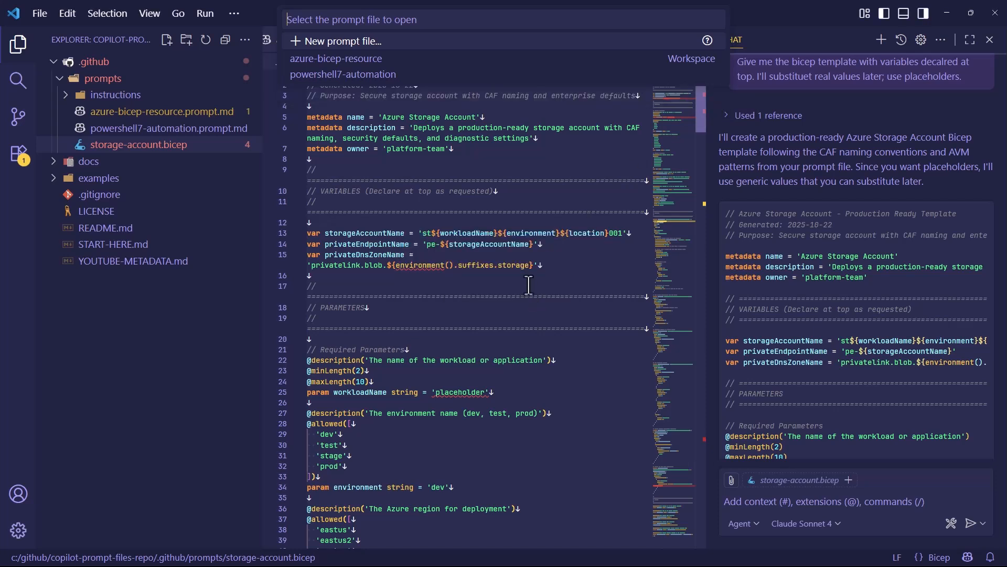